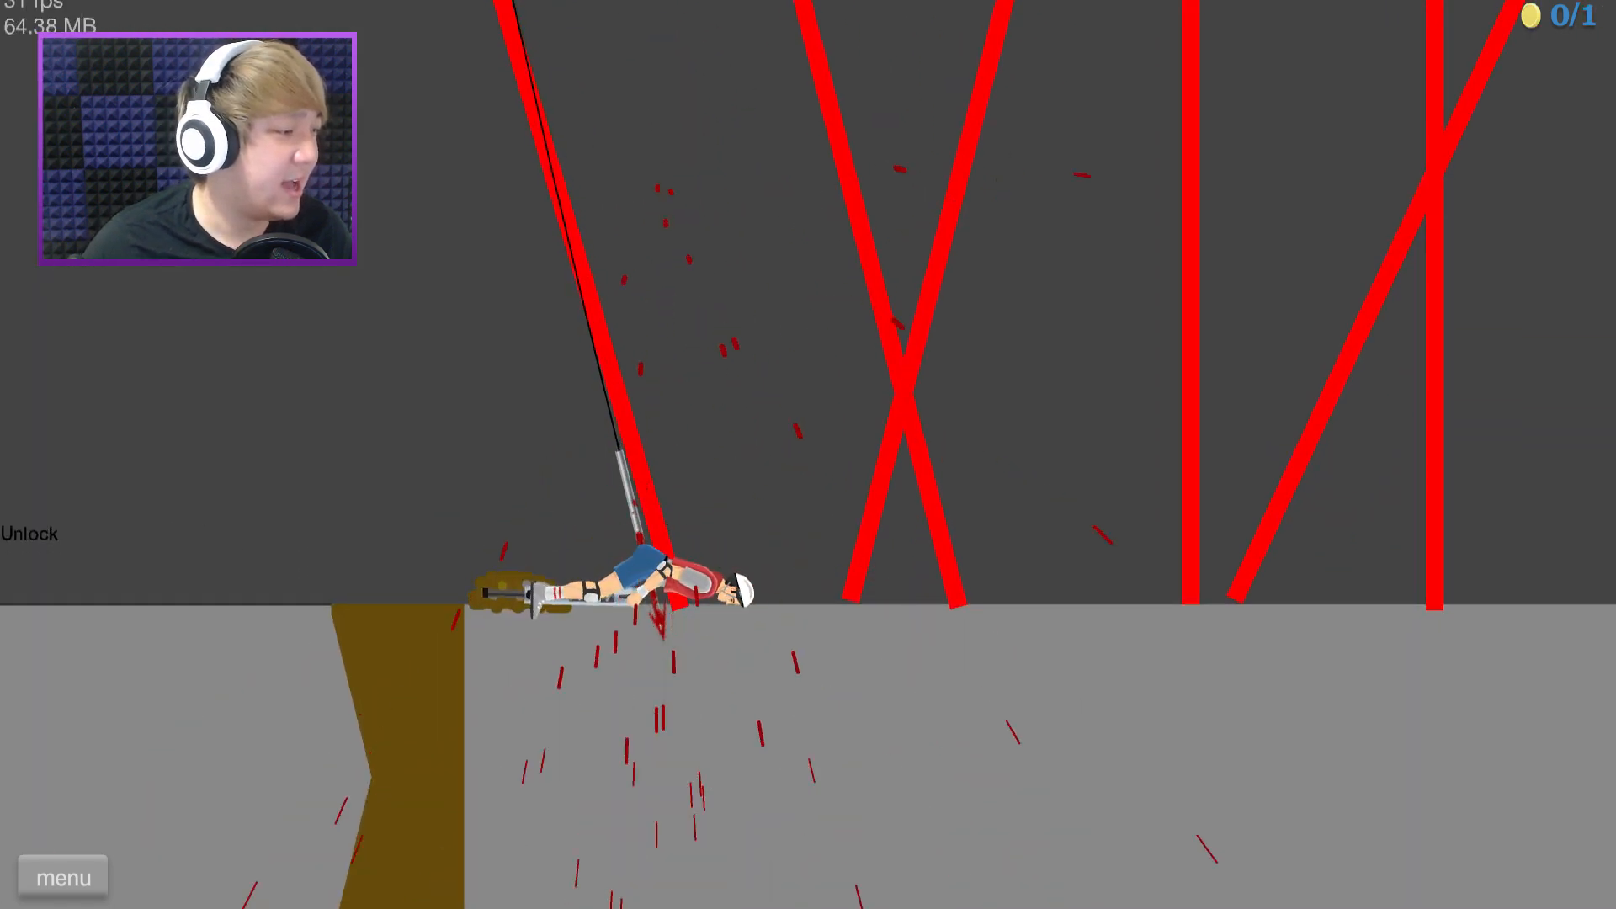
Pause Steal the Coin after the crash and restart the level.
left_click(62, 876)
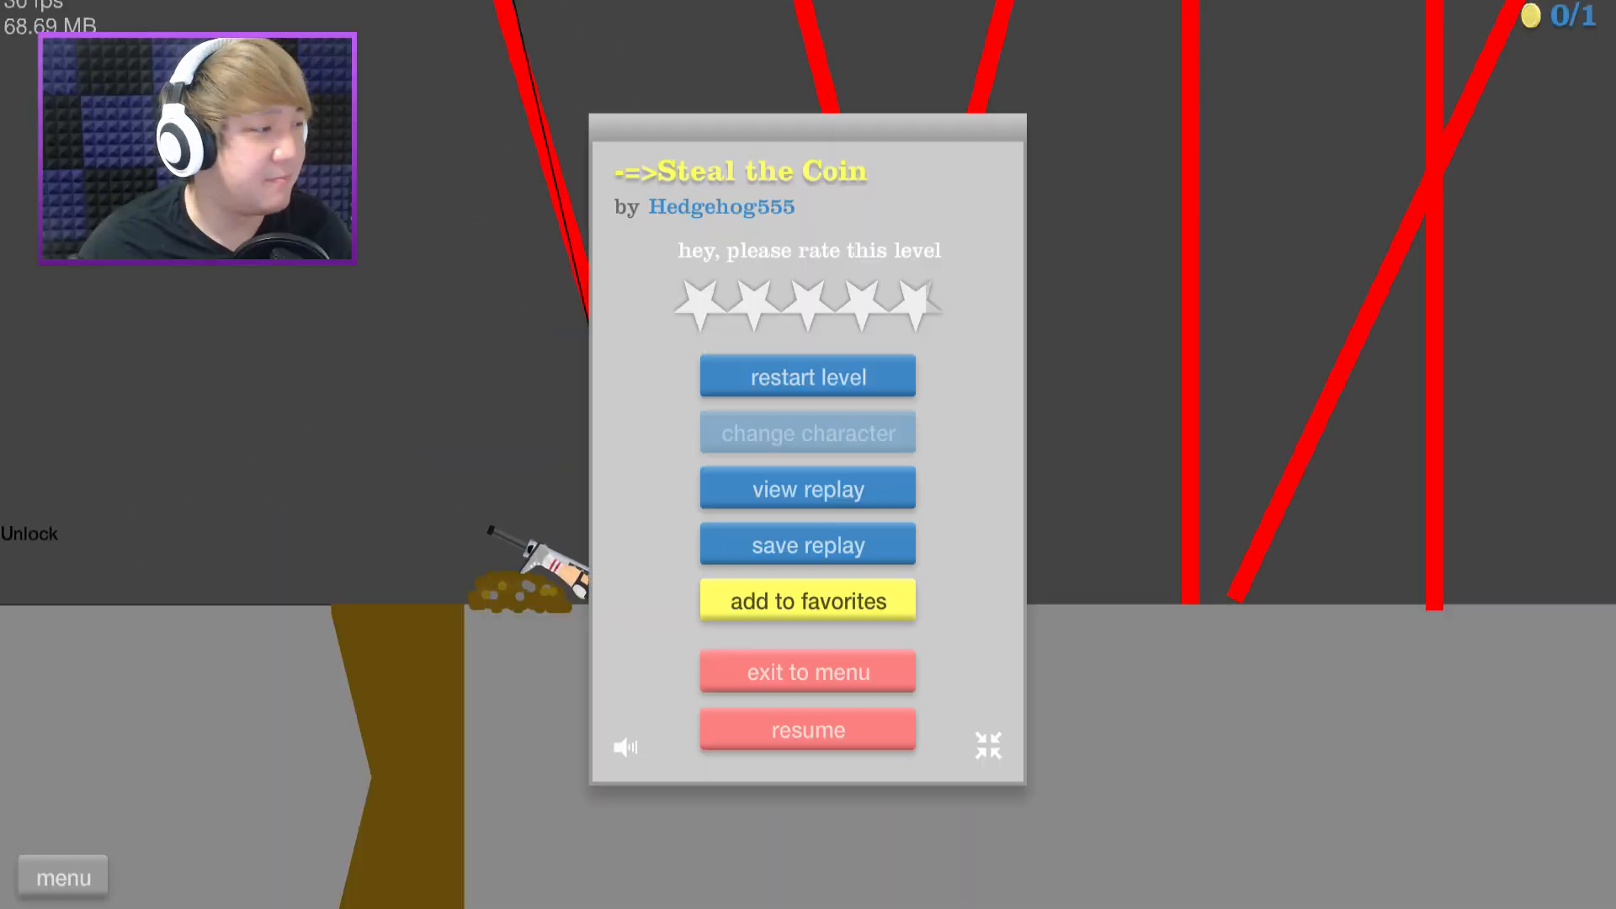
left_click(808, 729)
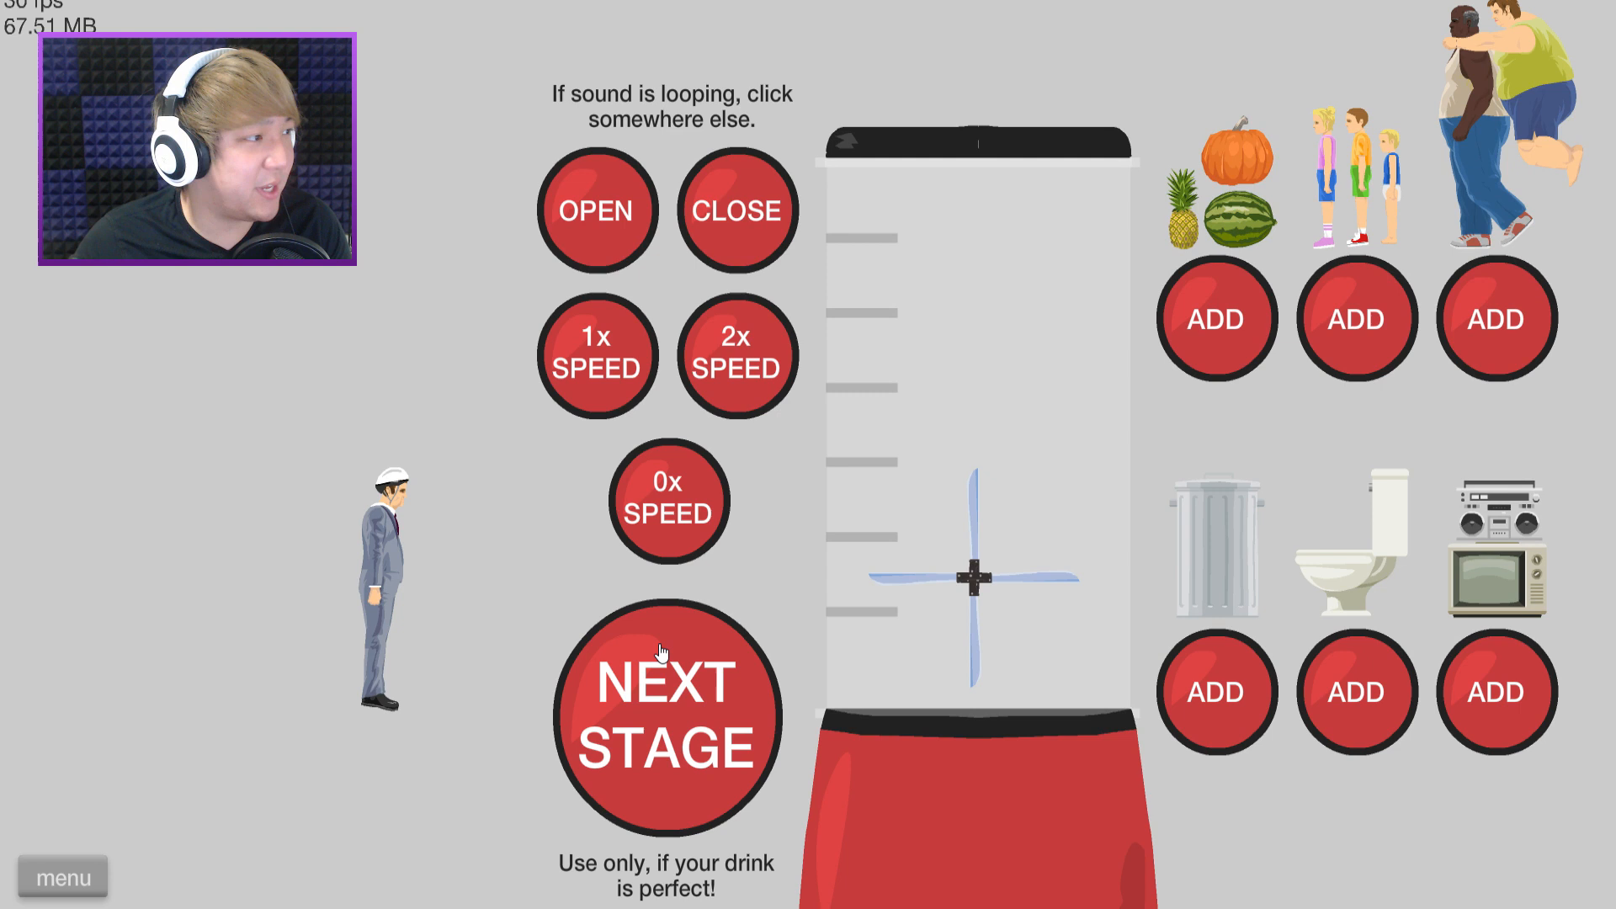
mouse_move(1302, 368)
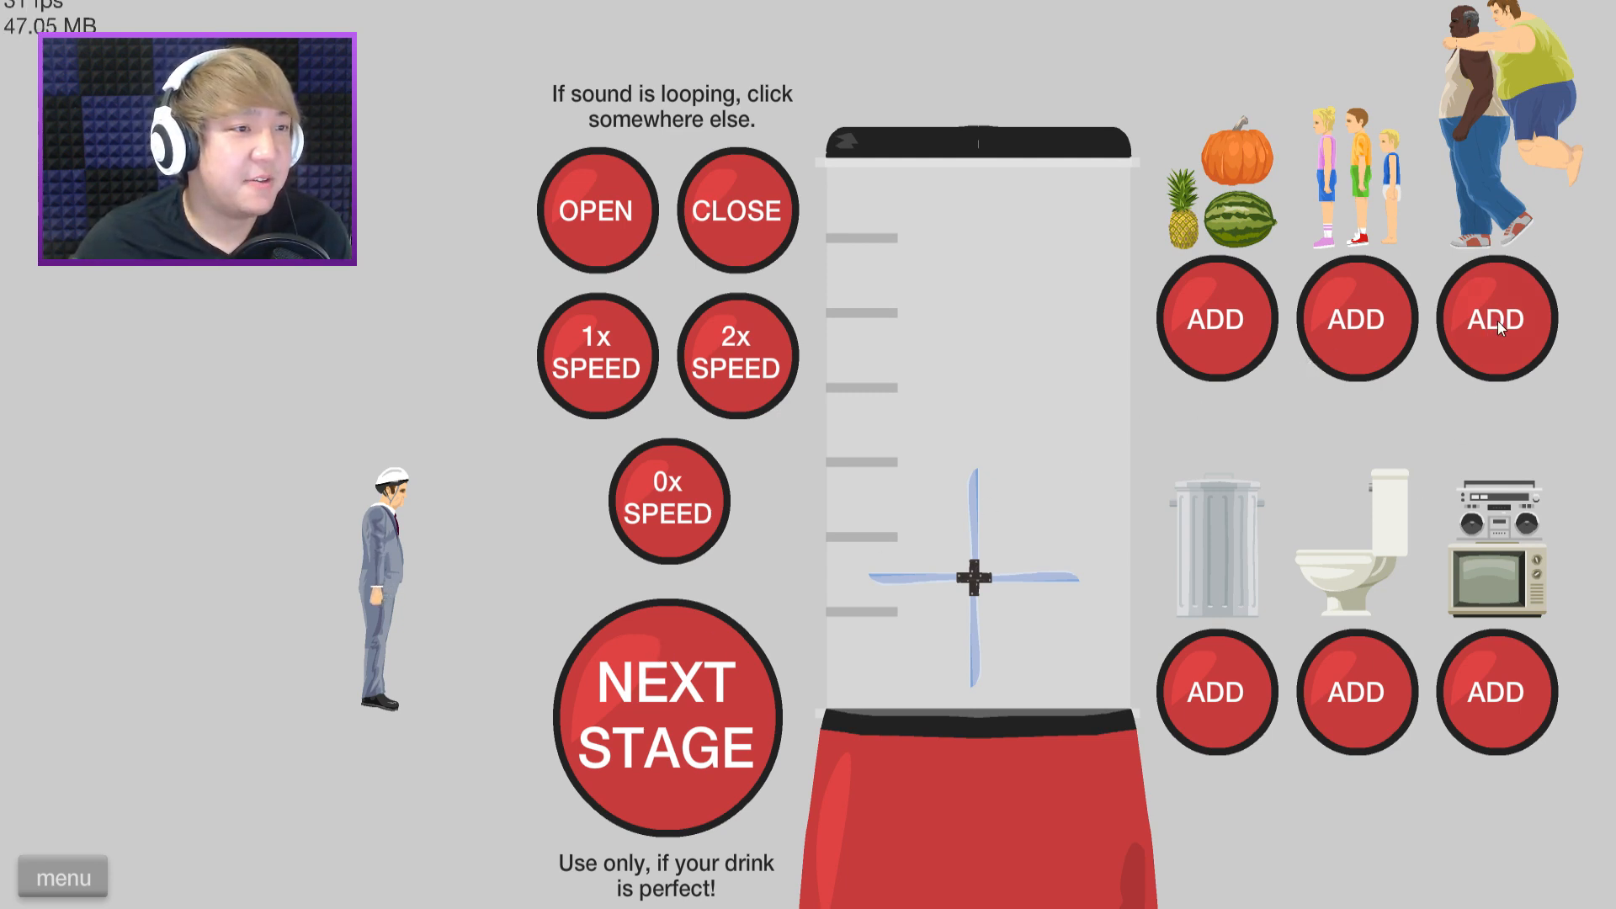
Load the heavy couple and other items into the blender and adjust blade speed.
left_click(1497, 318)
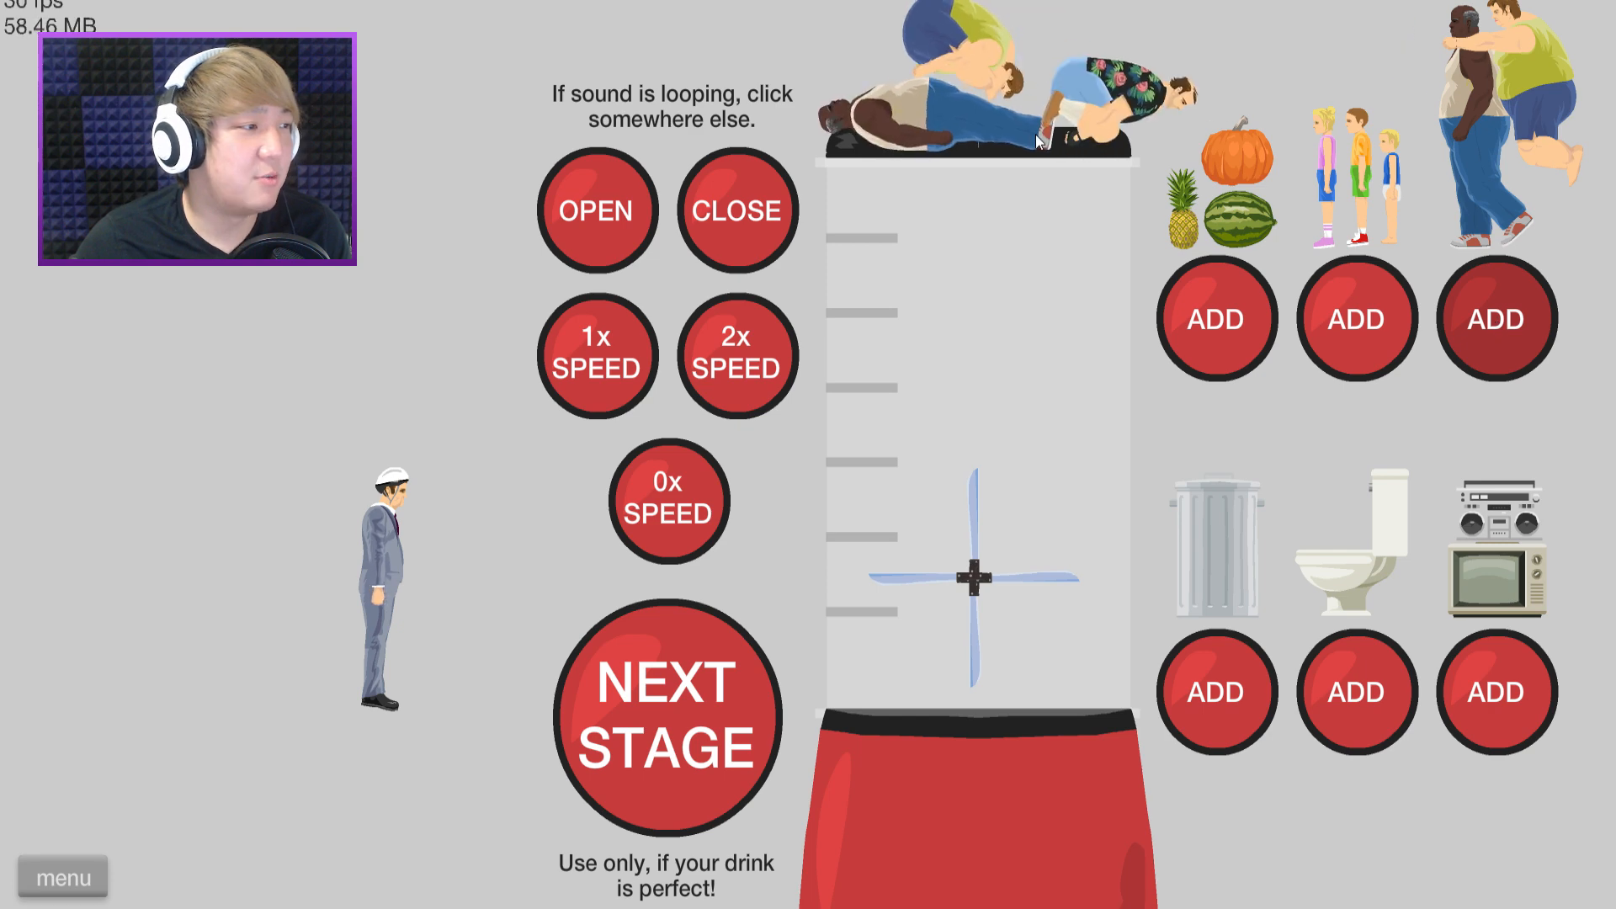
left_click(597, 211)
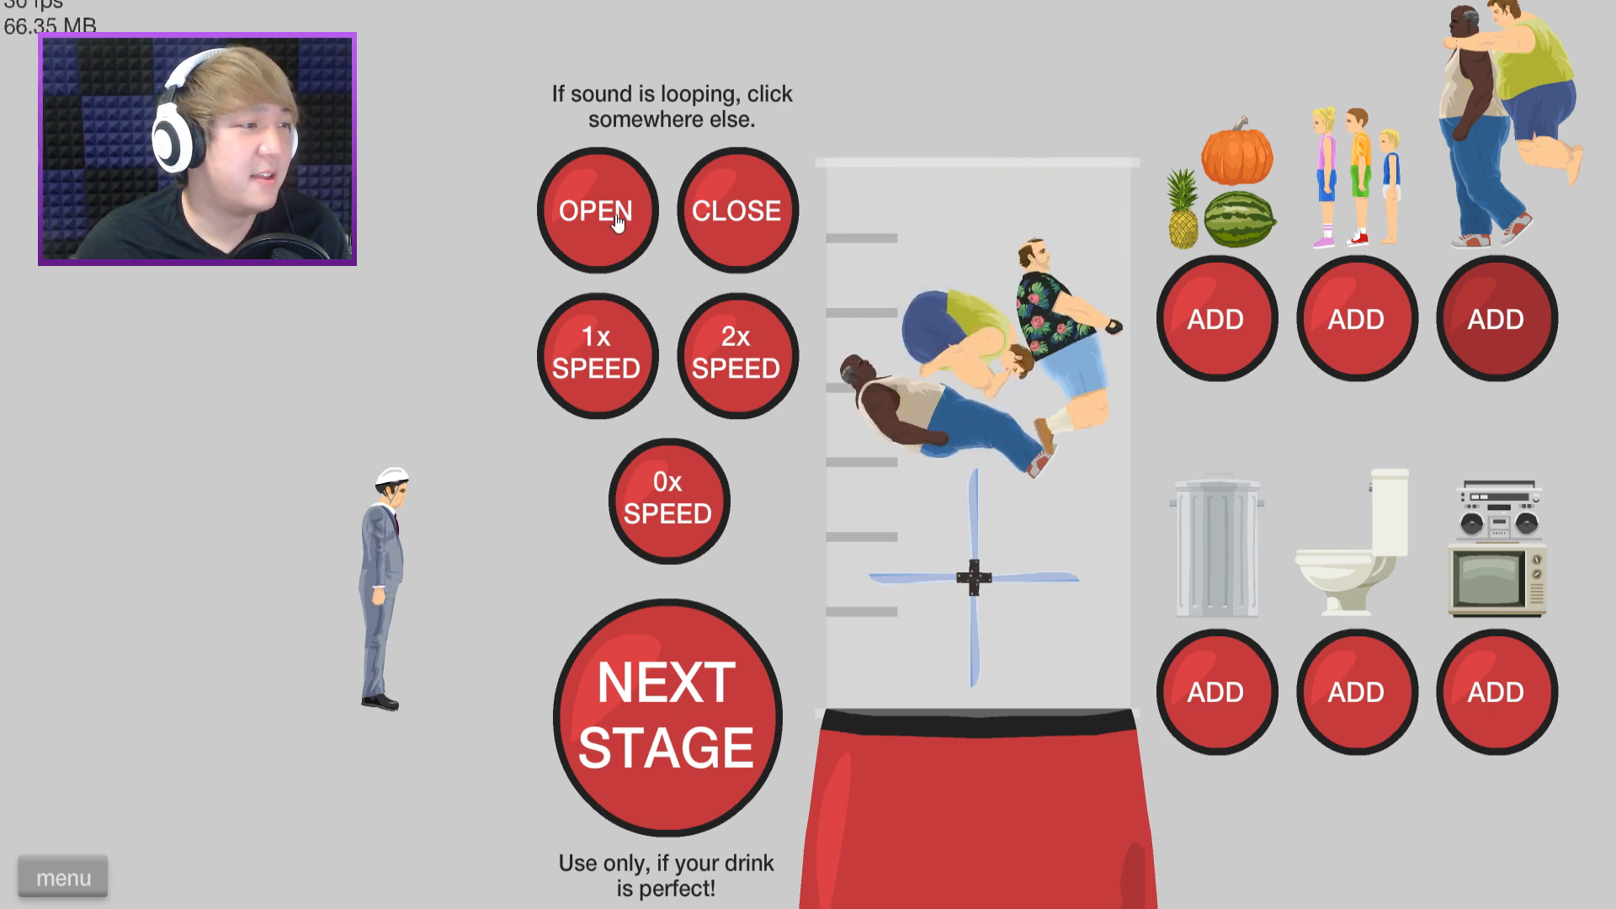
left_click(1355, 318)
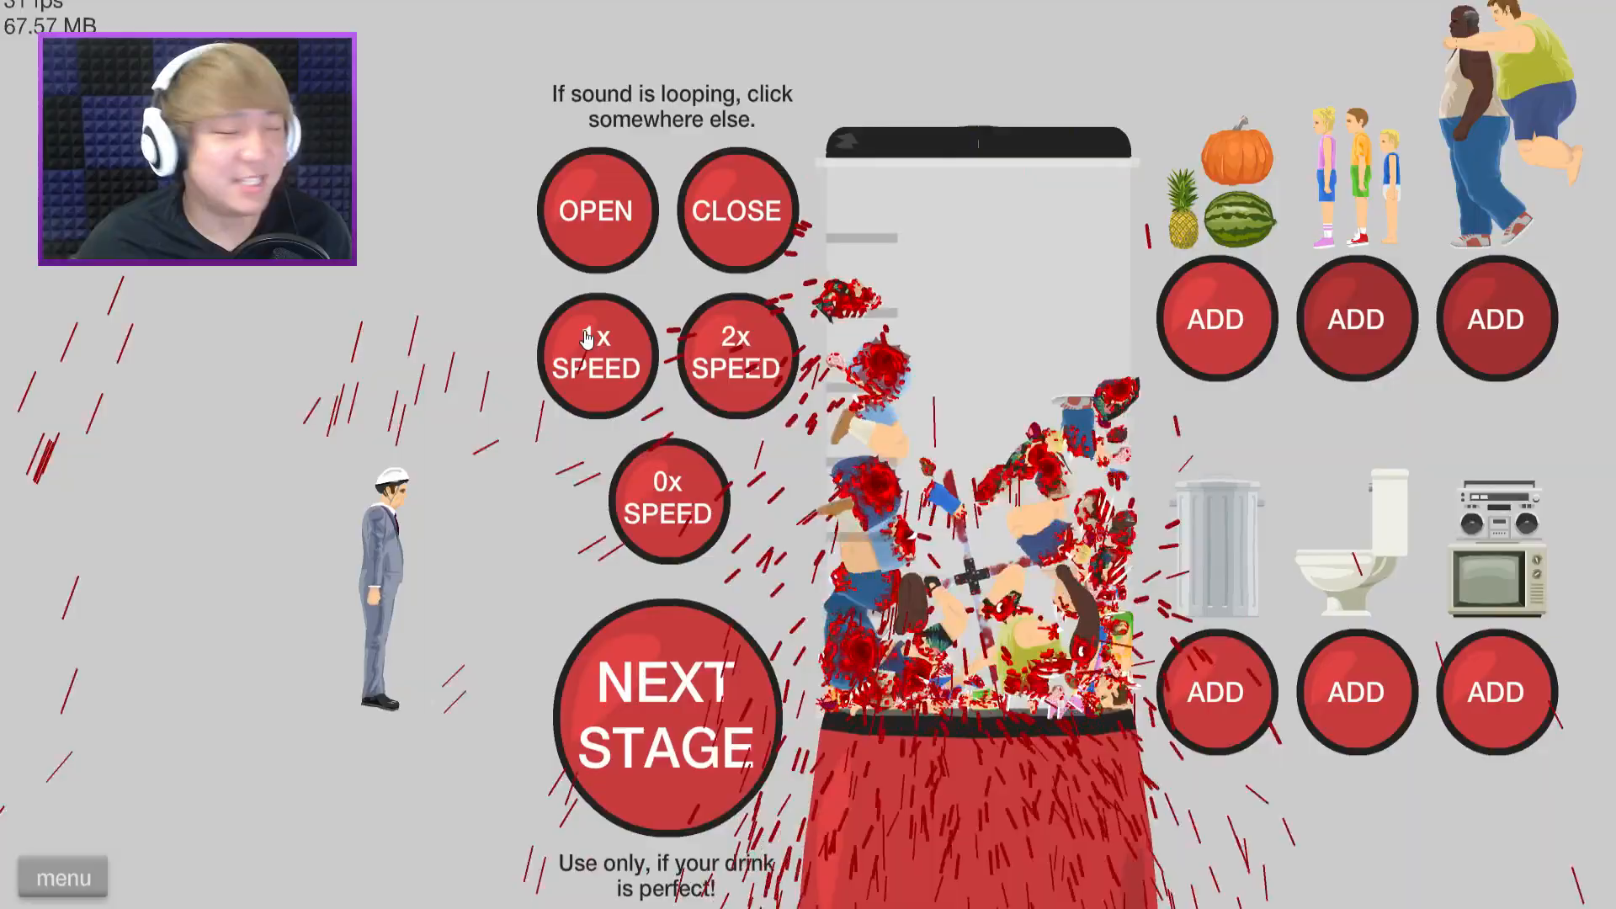
left_click(598, 359)
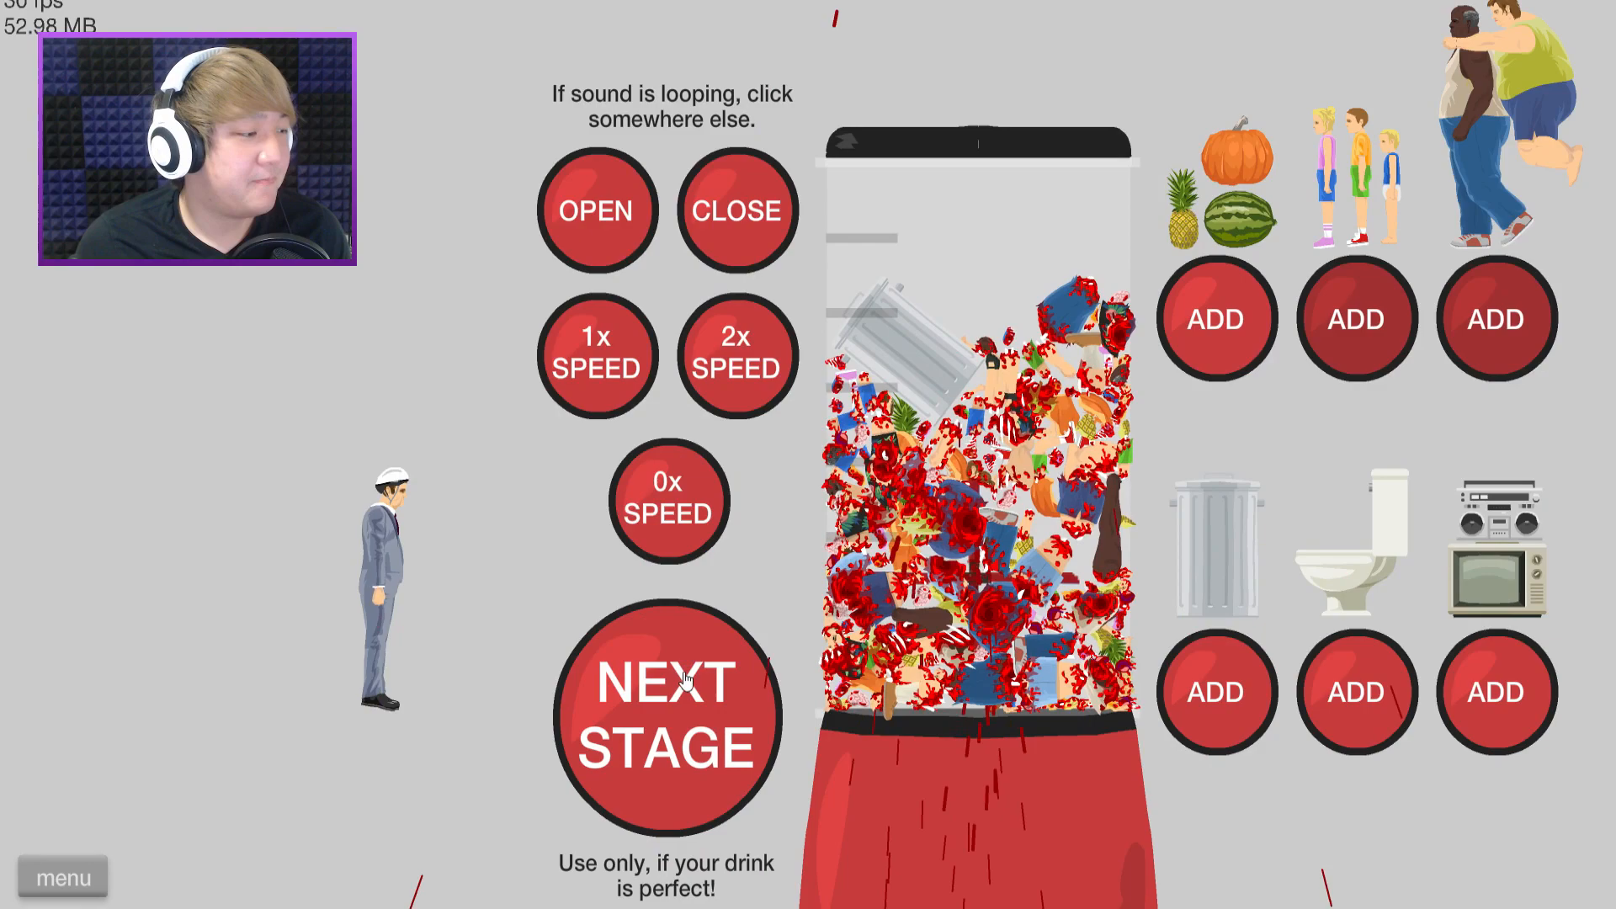
Deliver the gory drink for Victory, then replay the blender level.
left_click(668, 716)
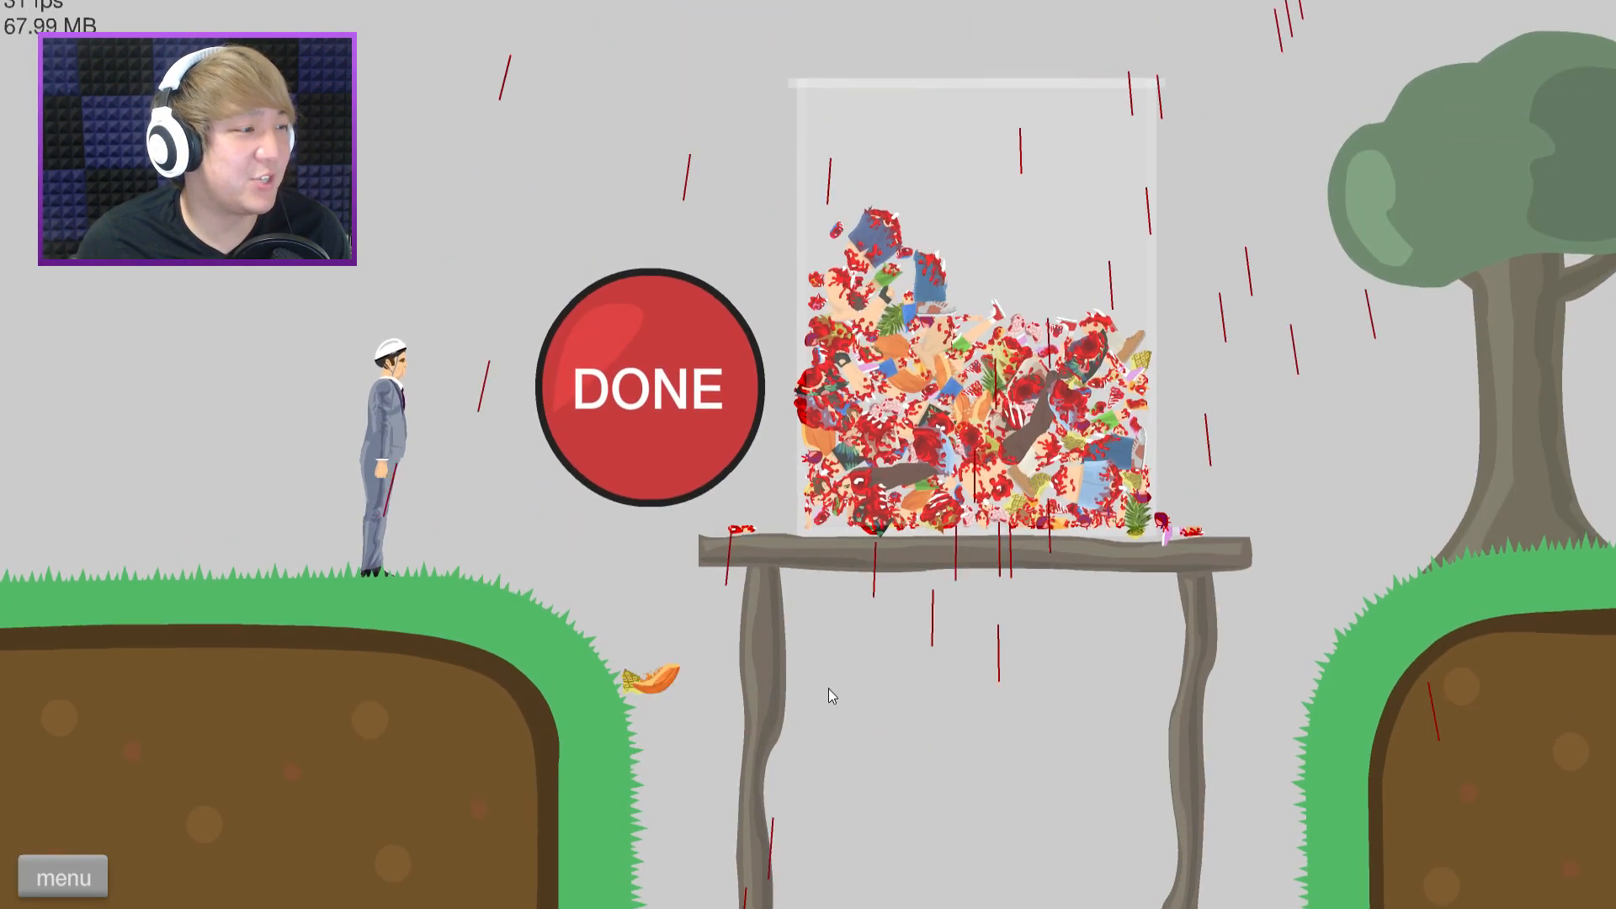
left_click(647, 390)
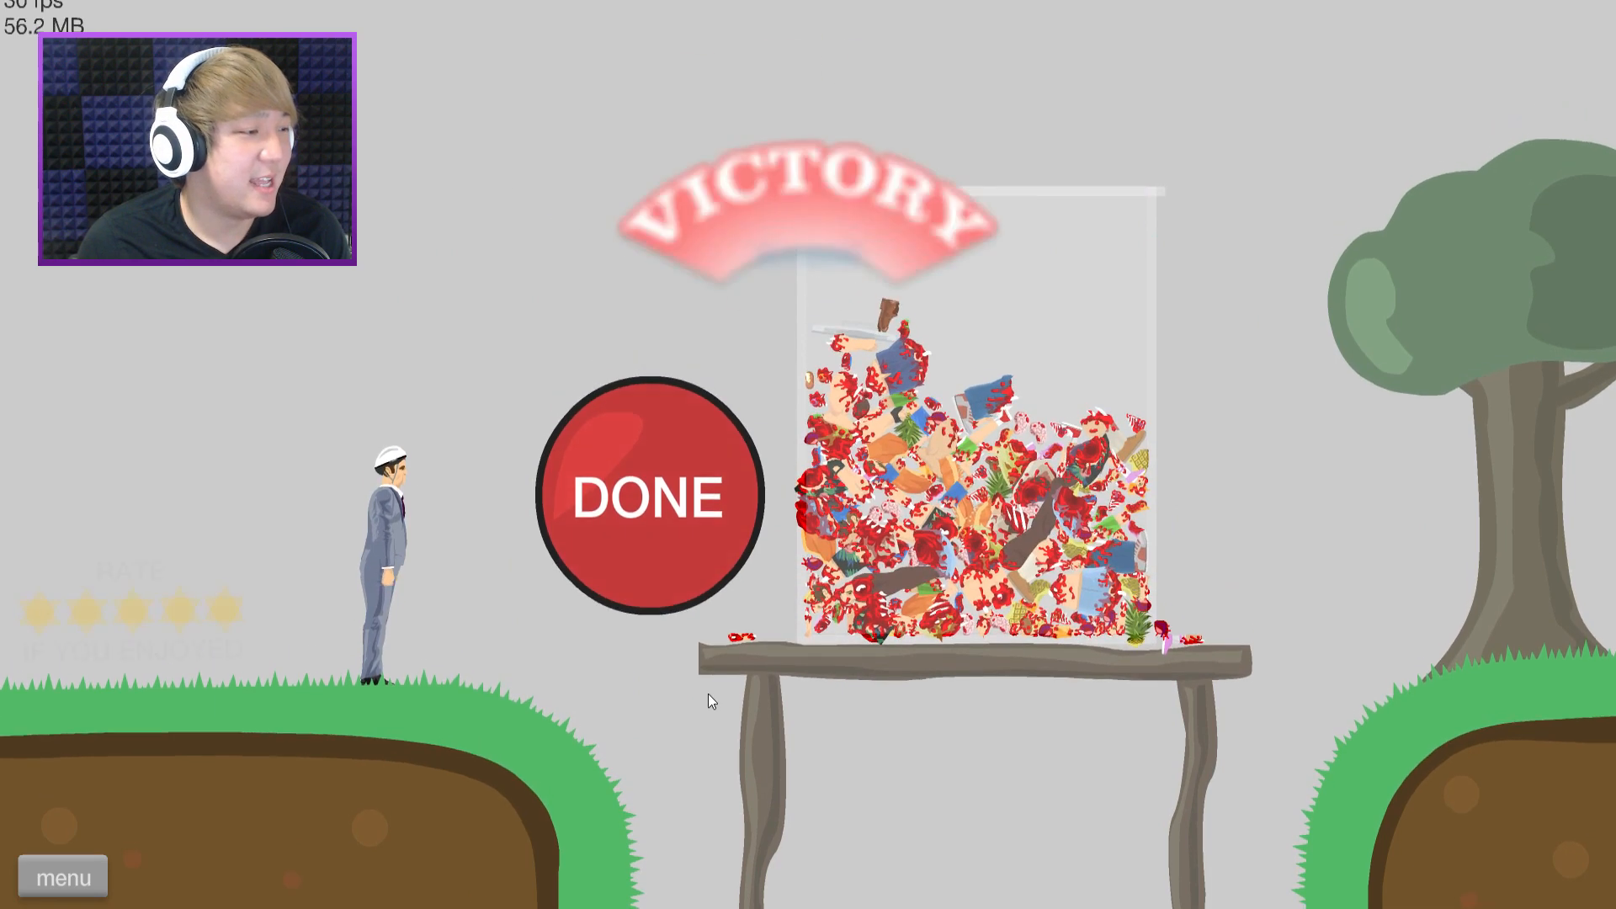
left_click(649, 496)
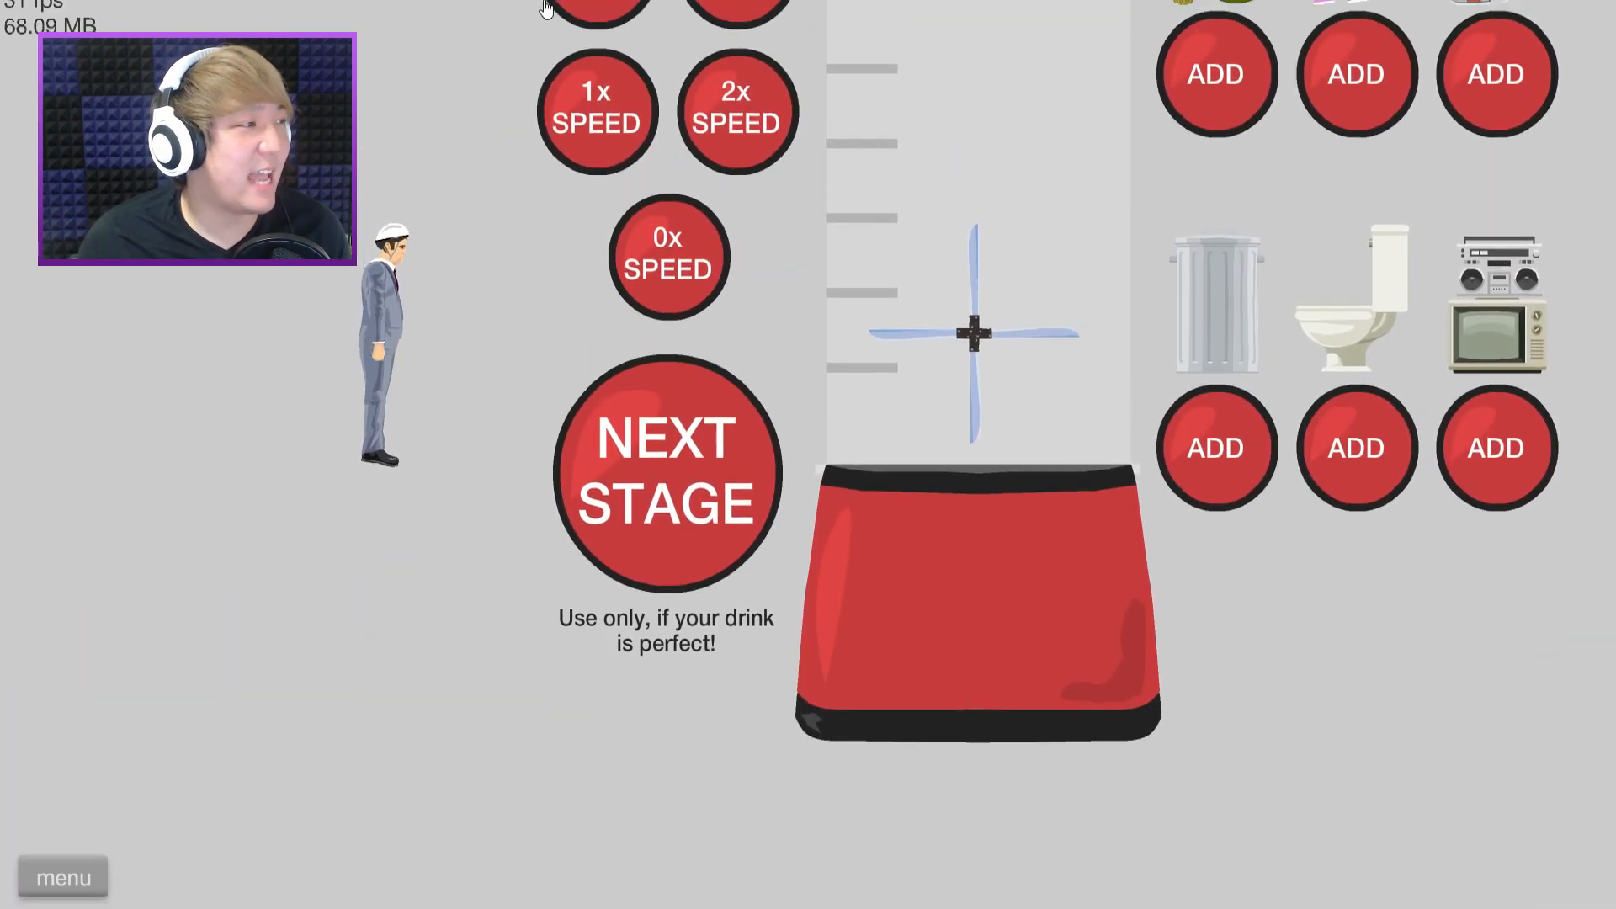
Blend fruit and toilets and submit the drink for Victory at 50.40 seconds.
scroll("up", 3)
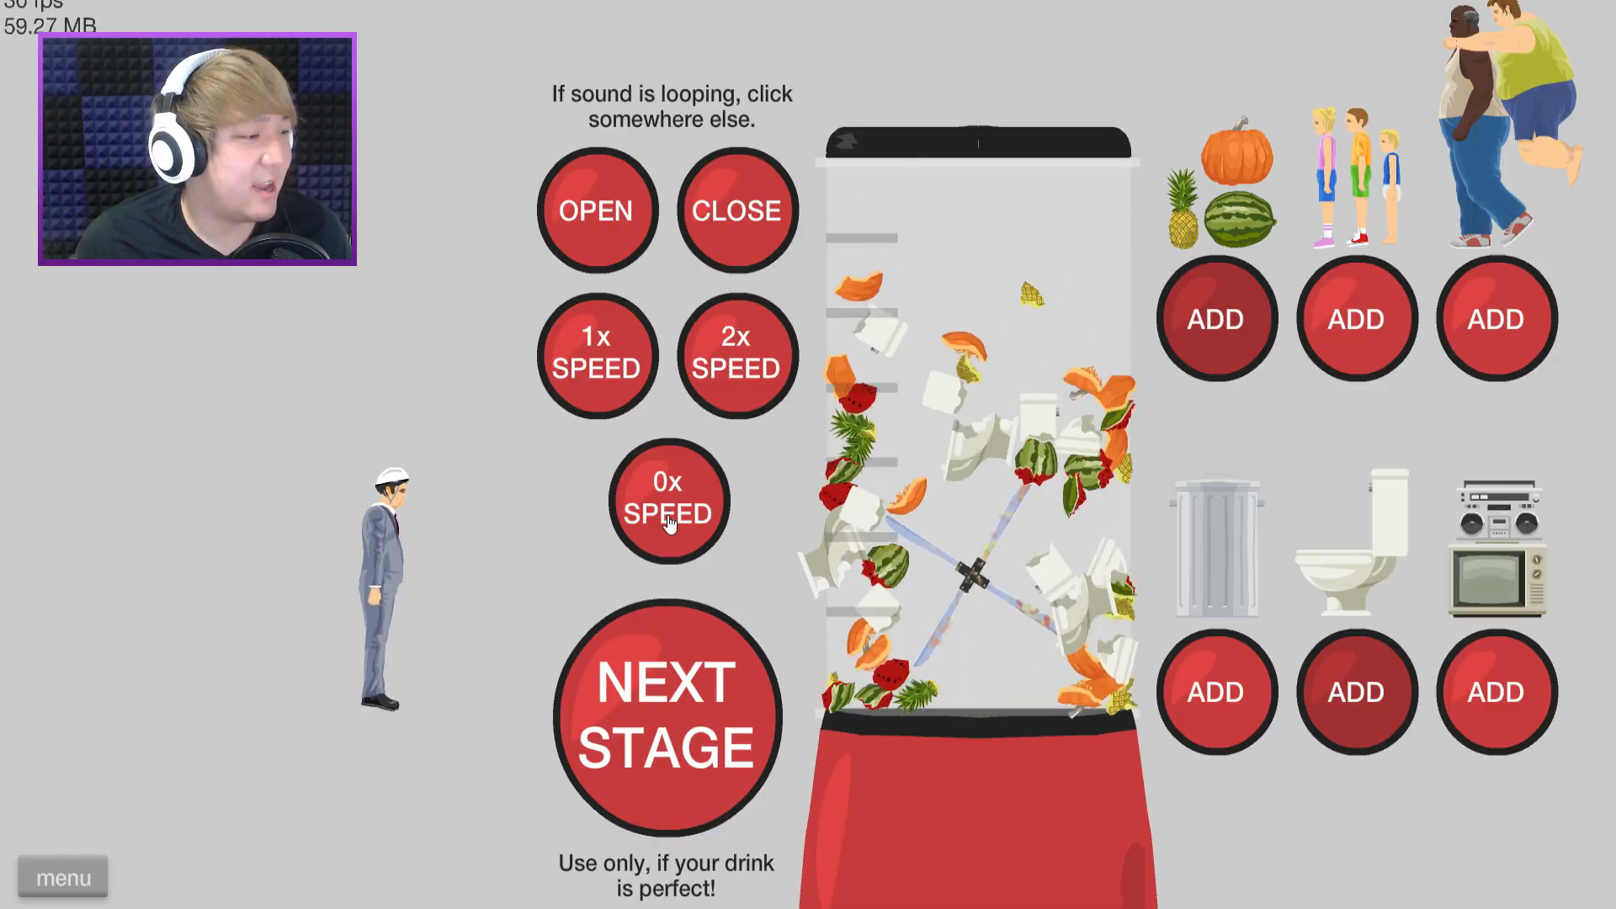
scroll("down", 3)
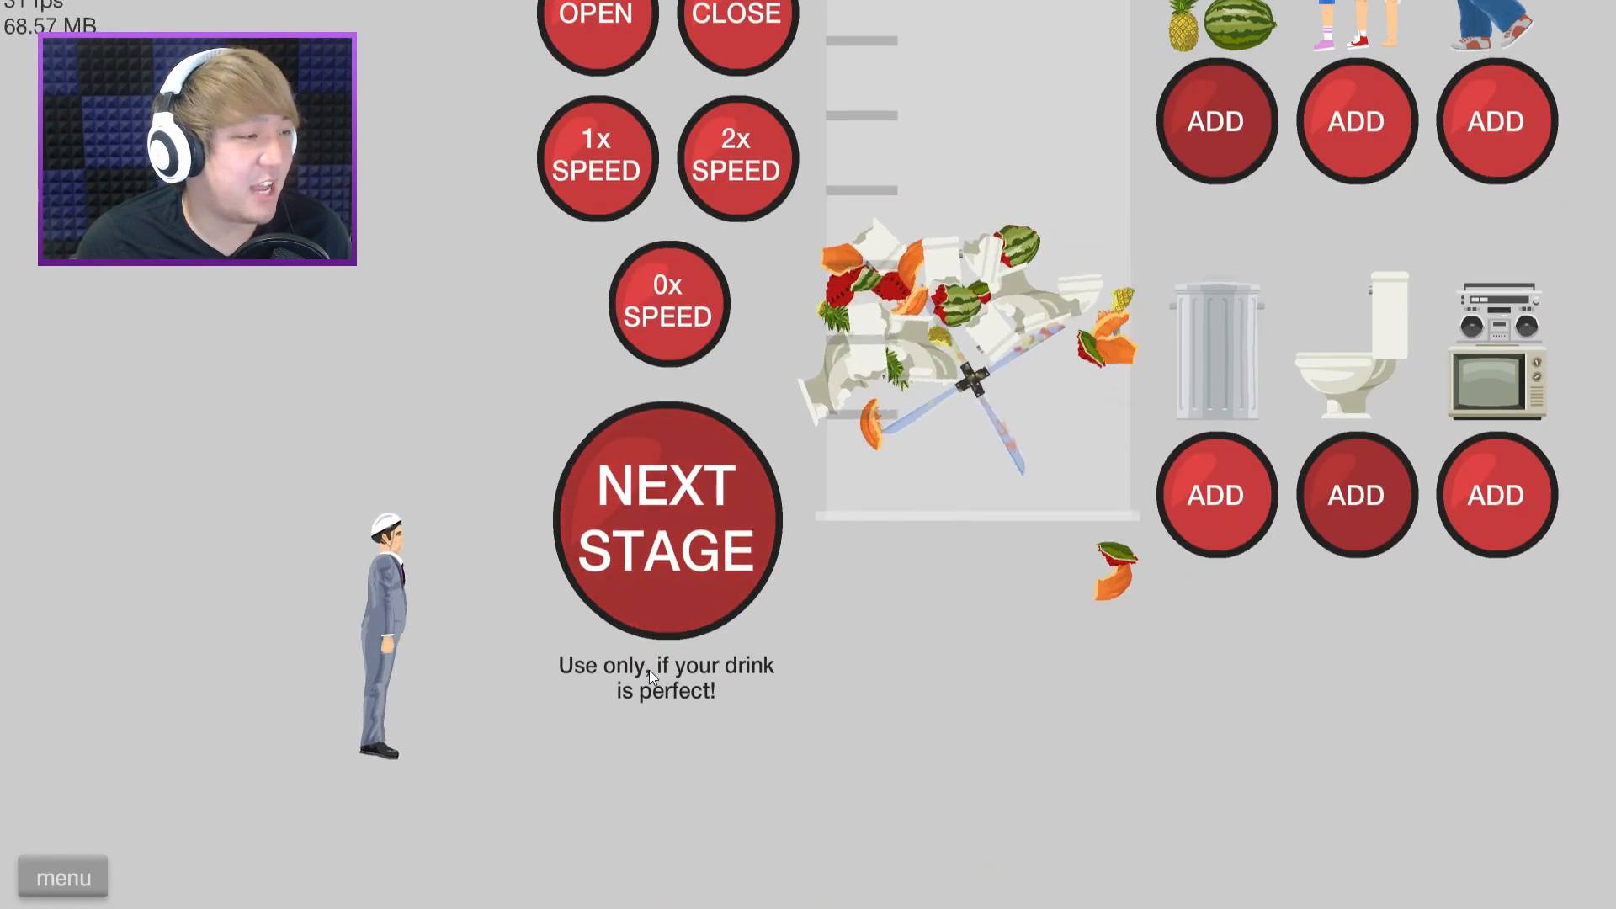
scroll("down", 3)
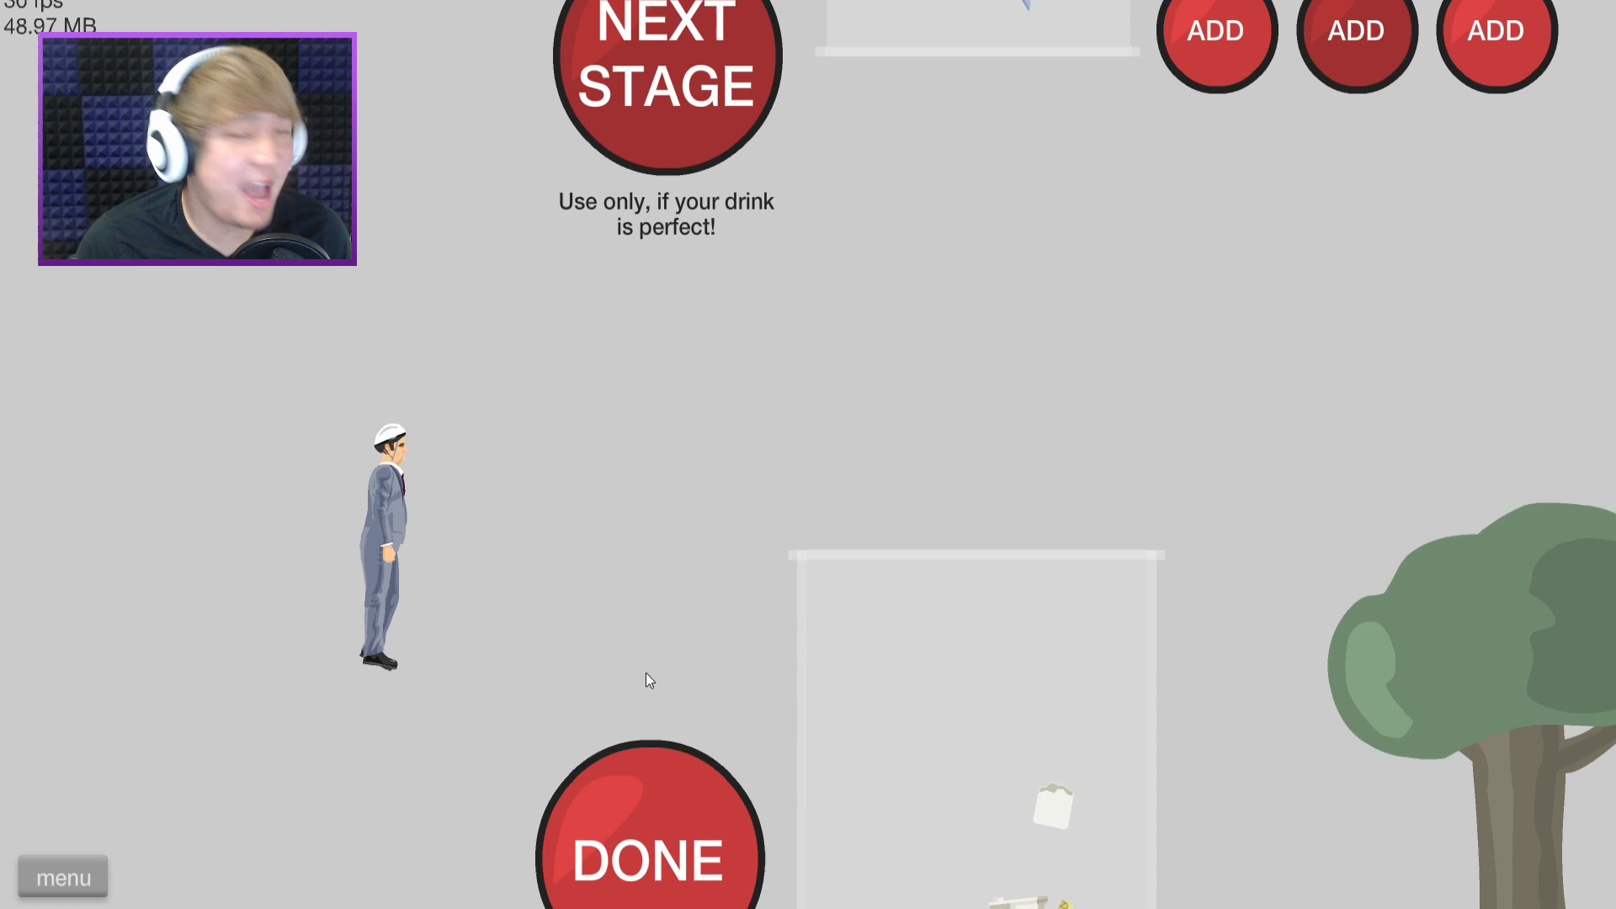
left_click(649, 845)
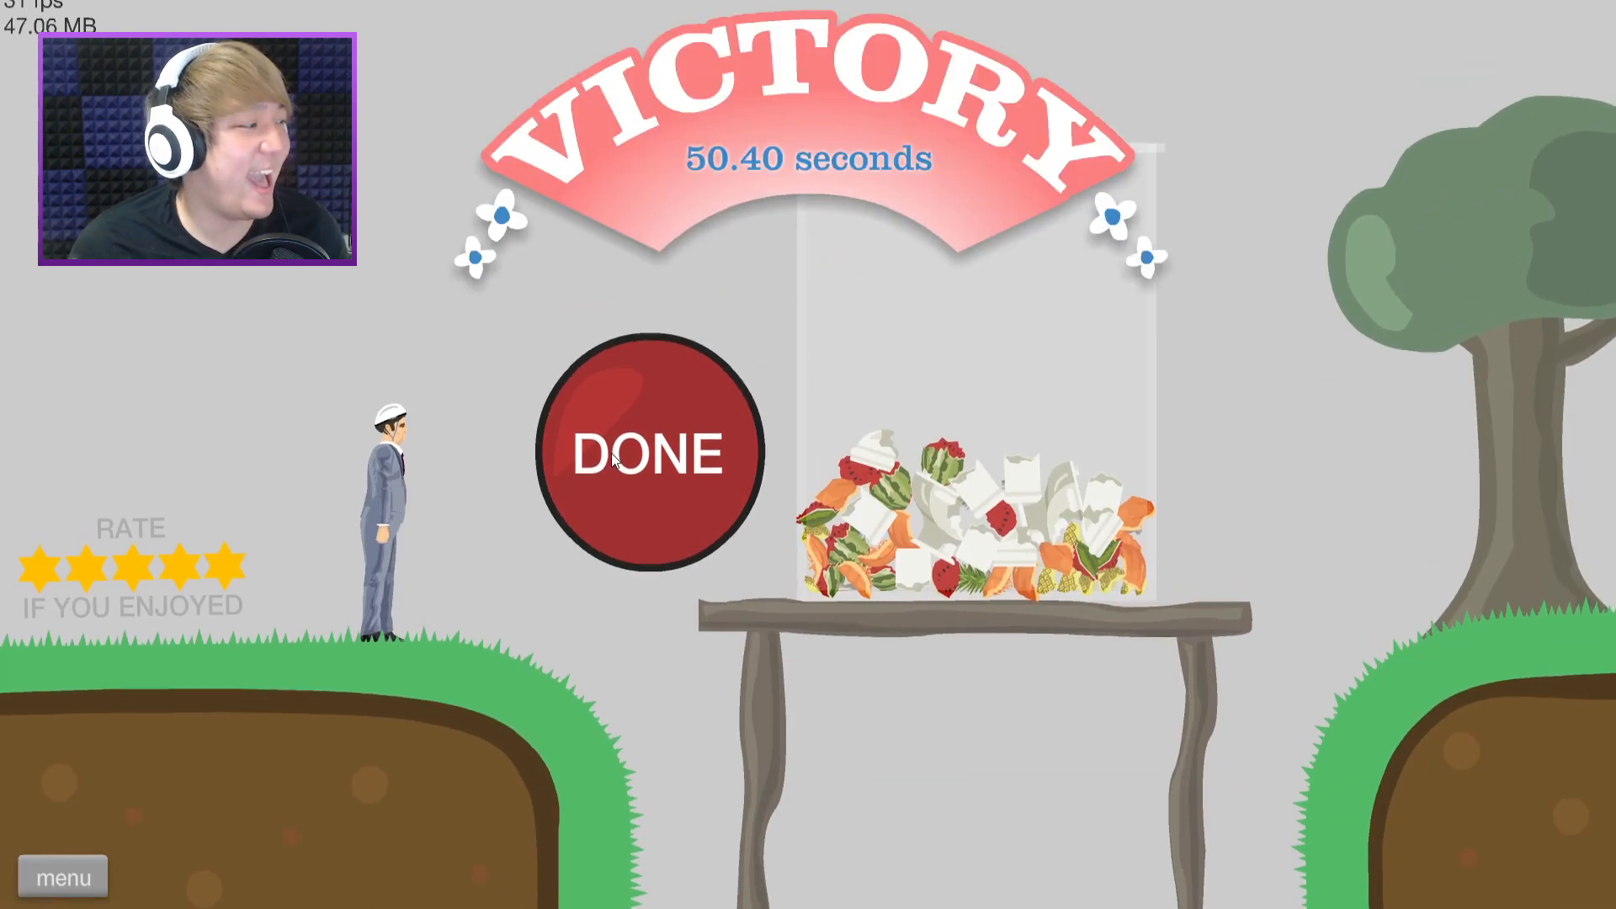
Play Arctic Pogo Jump to an 81.10-second Victory and open the level panel.
left_click(652, 455)
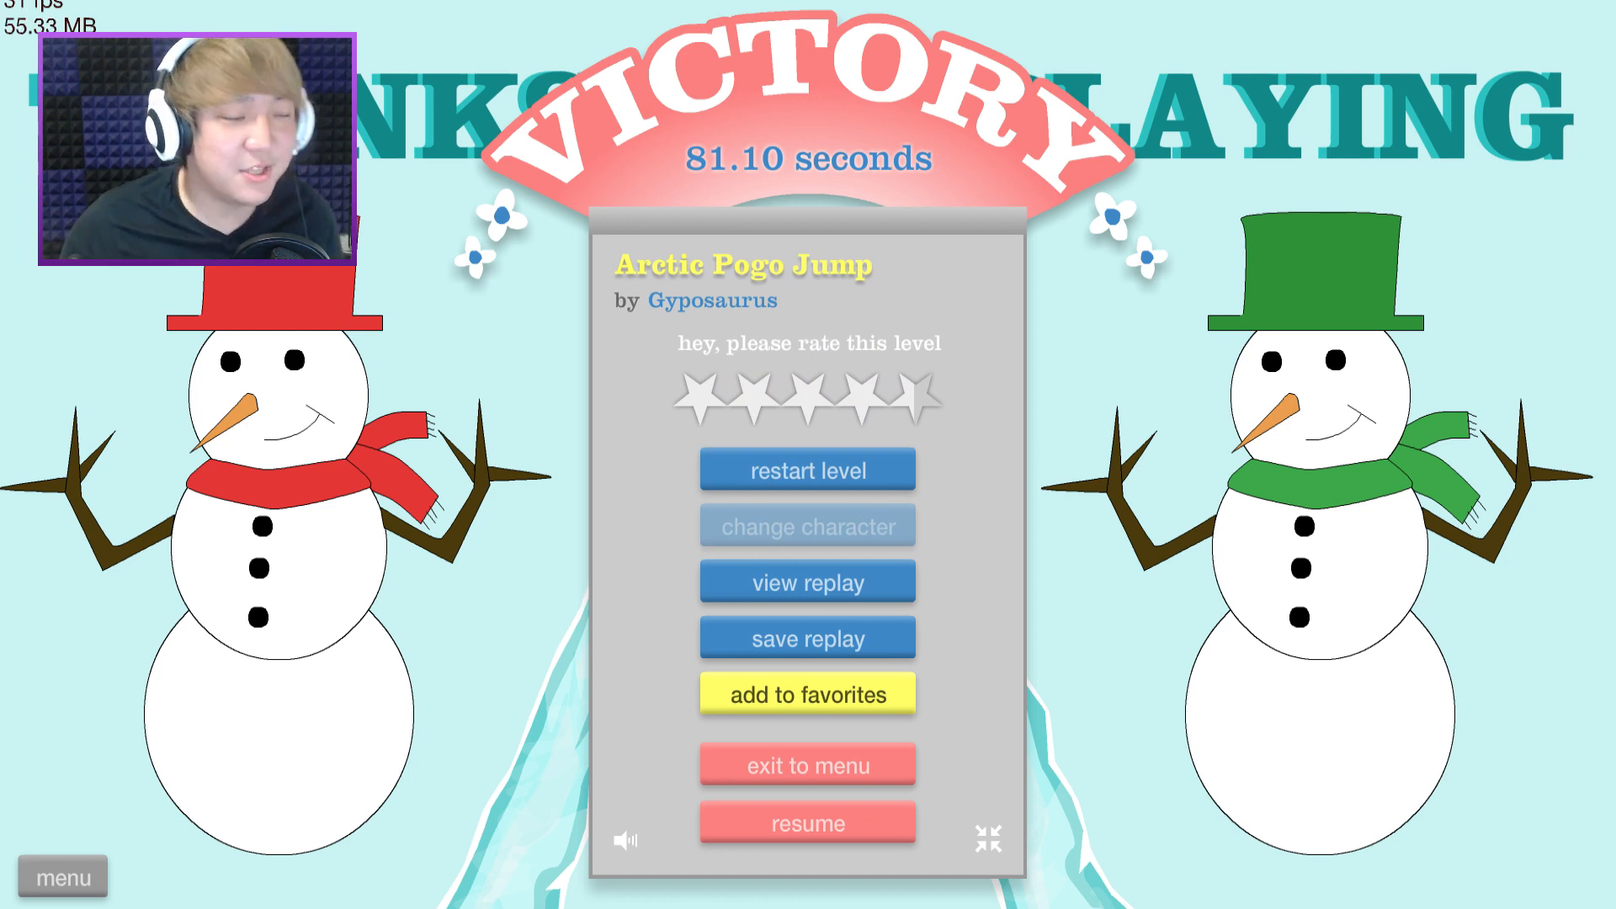
left_click(807, 469)
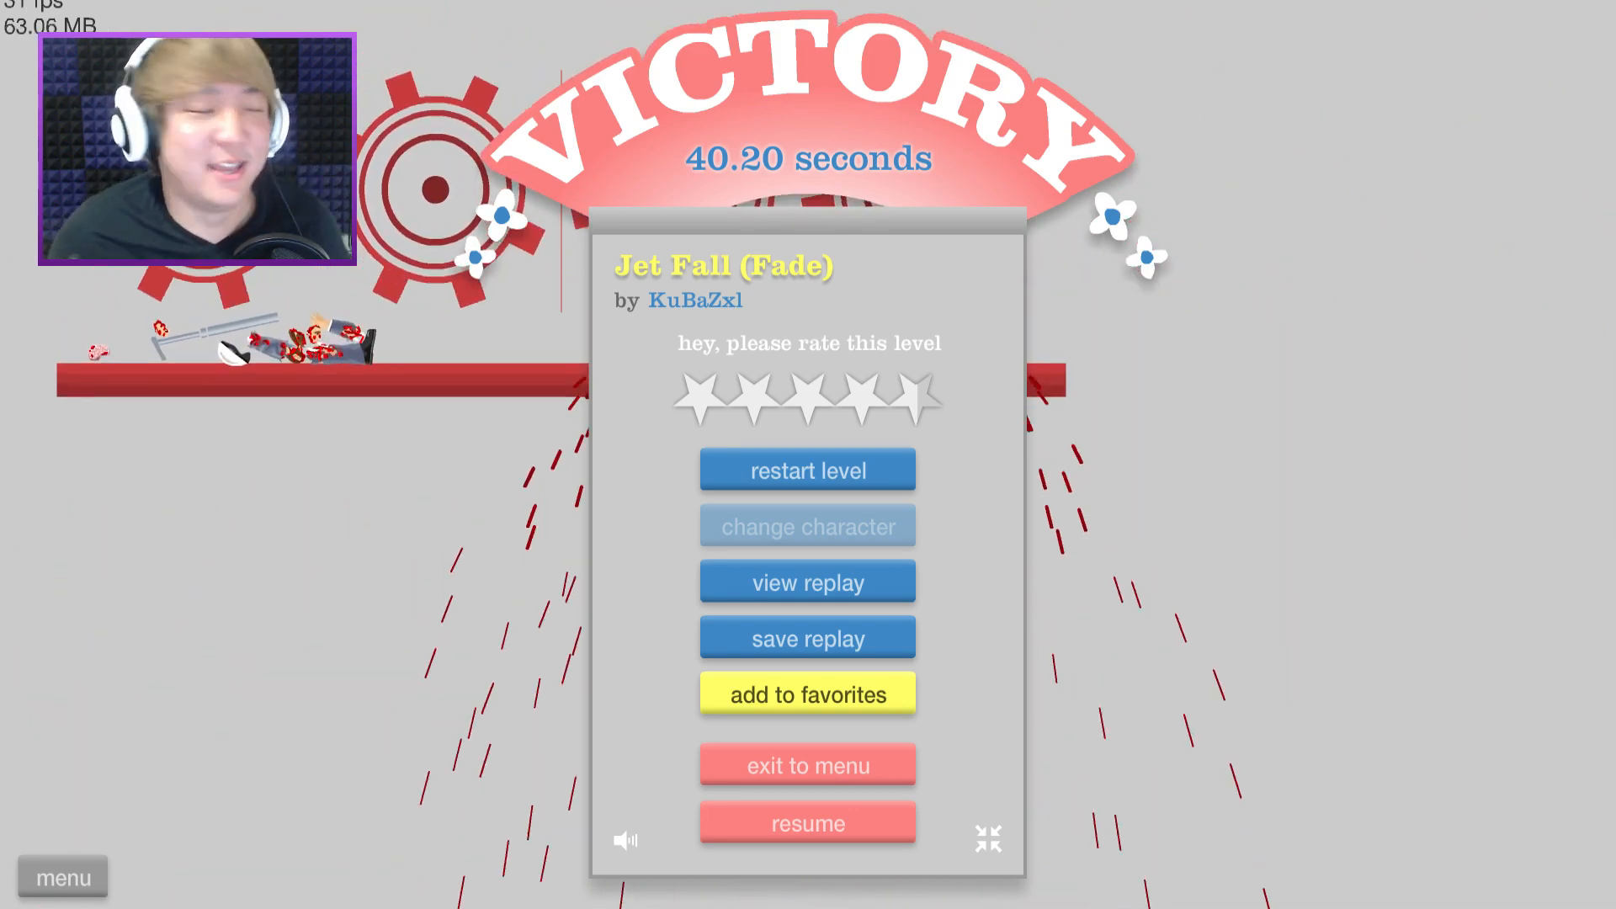
Leave the finished Jet Fall (Fade) level after its 40.20-second Victory.
left_click(807, 766)
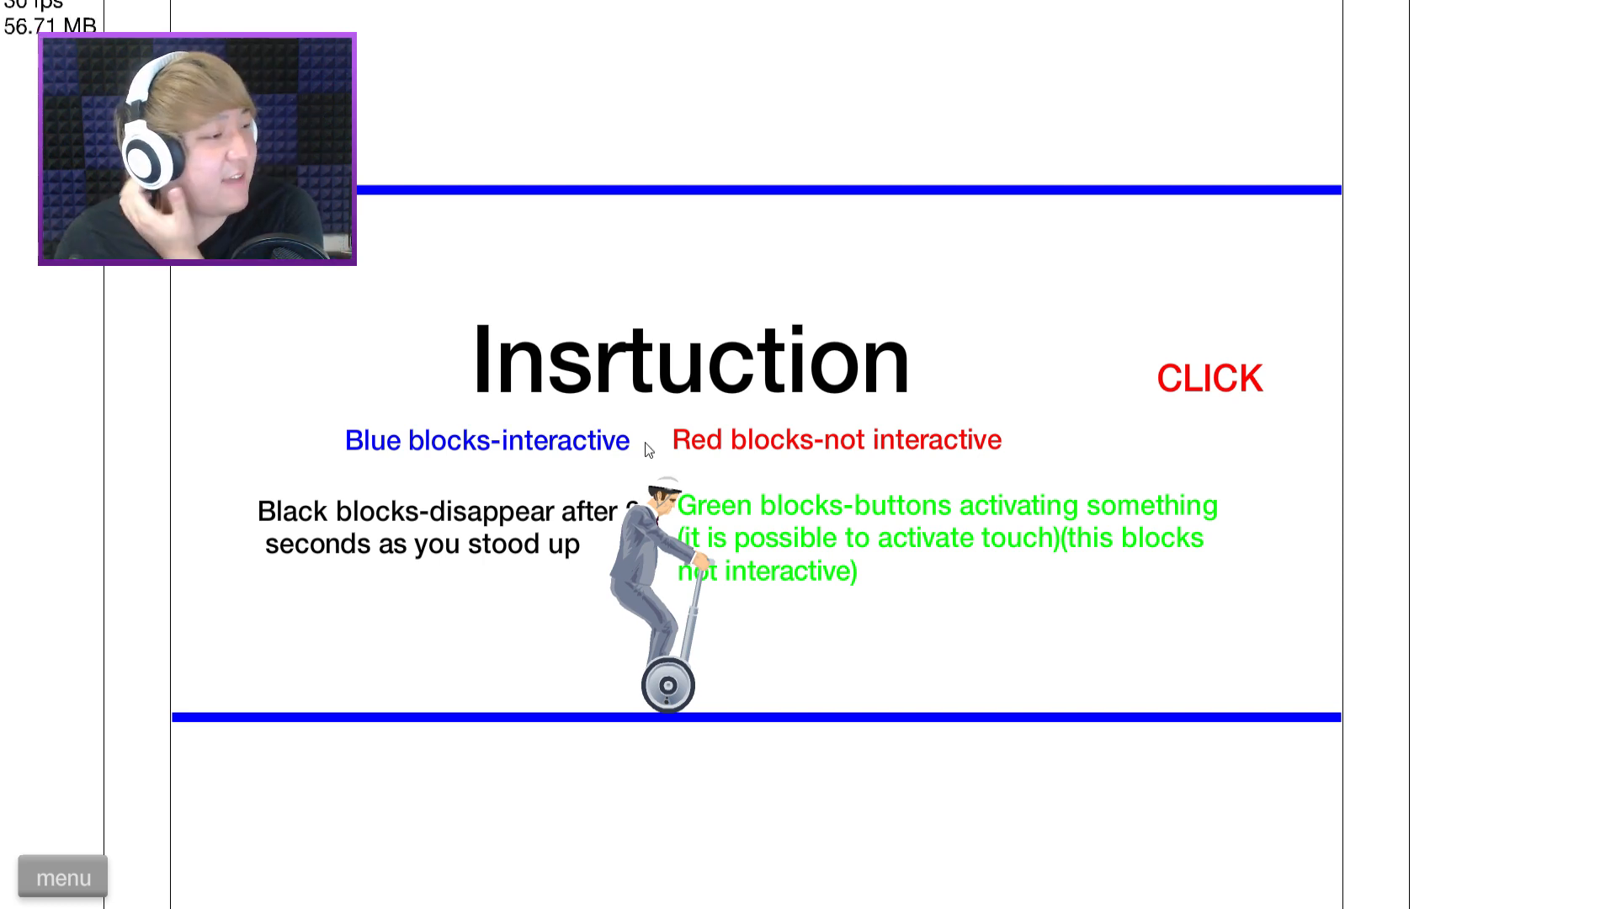
mouse_move(977, 404)
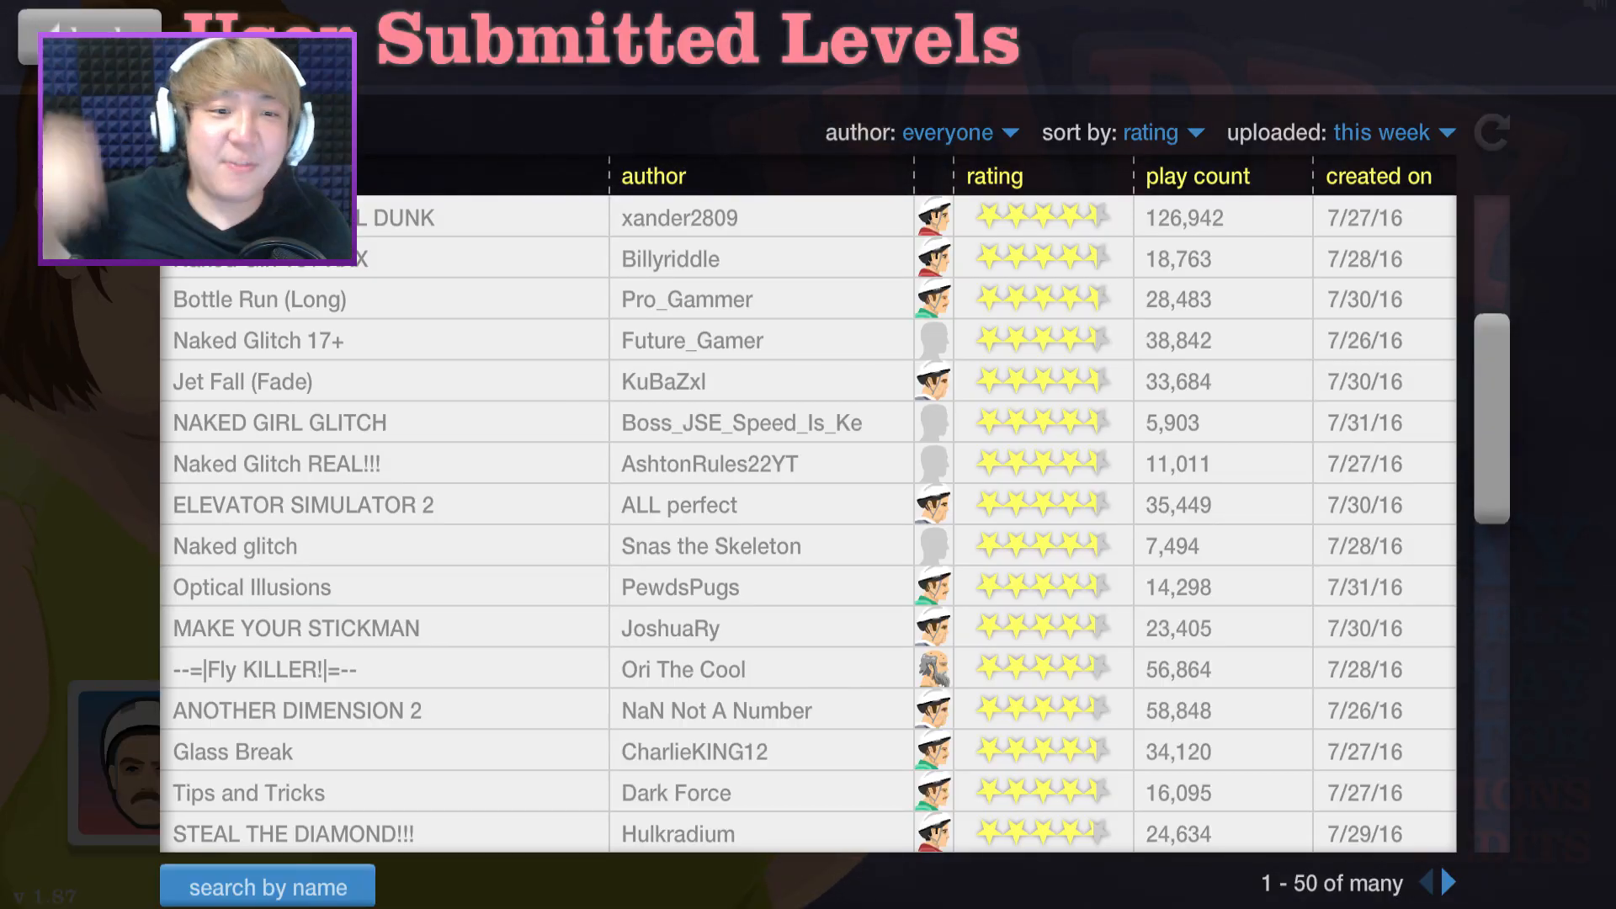
mouse_move(340, 400)
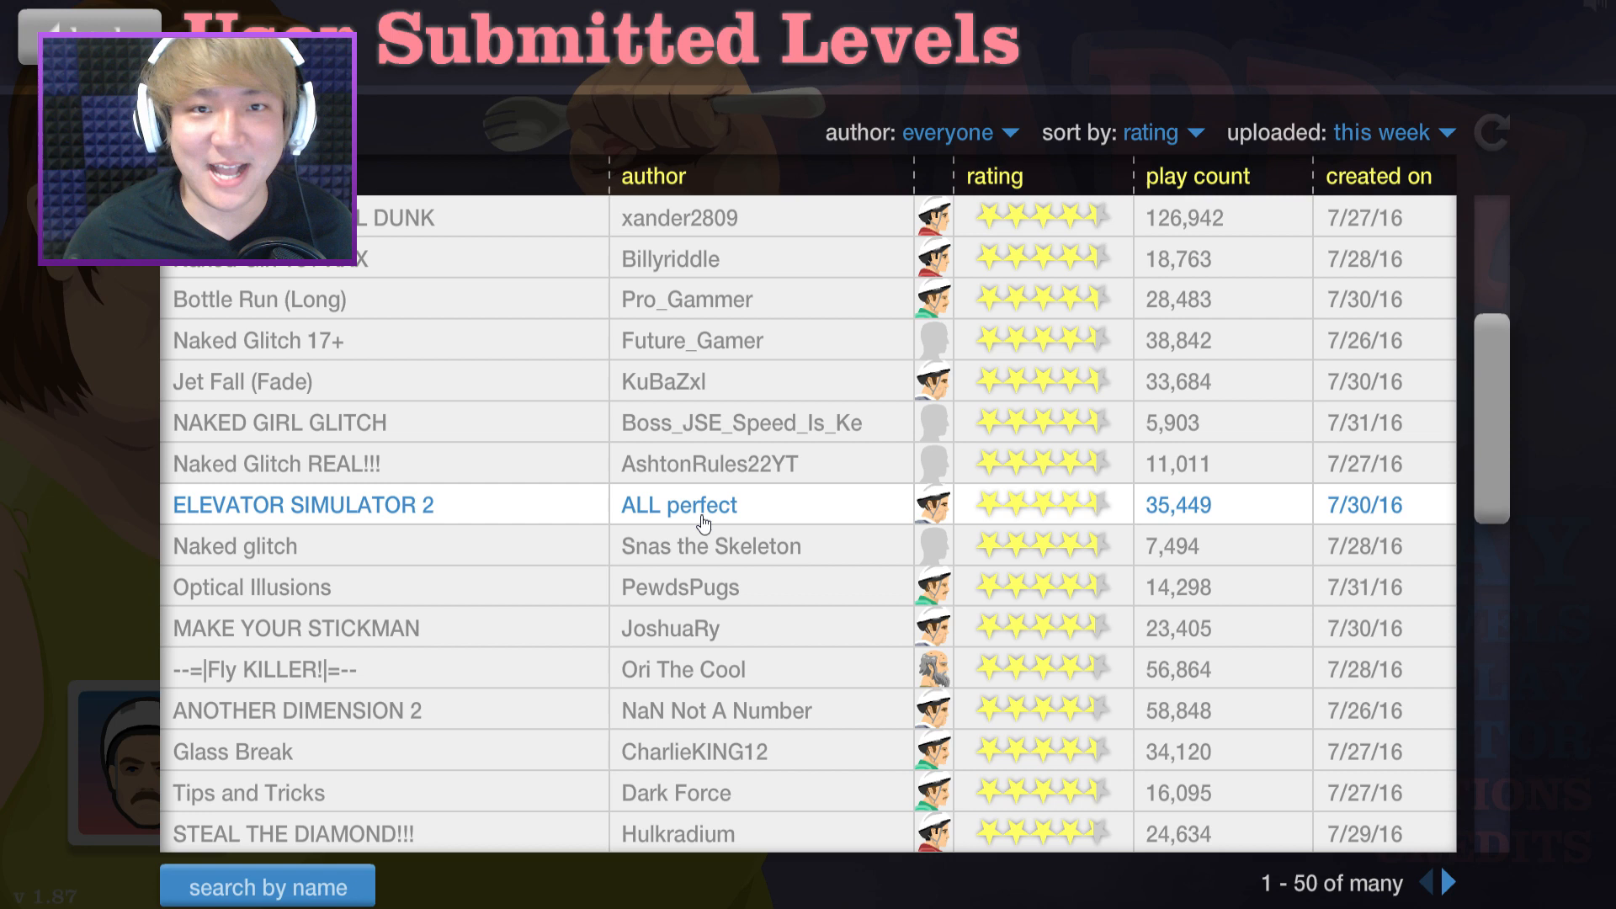
mouse_move(610, 515)
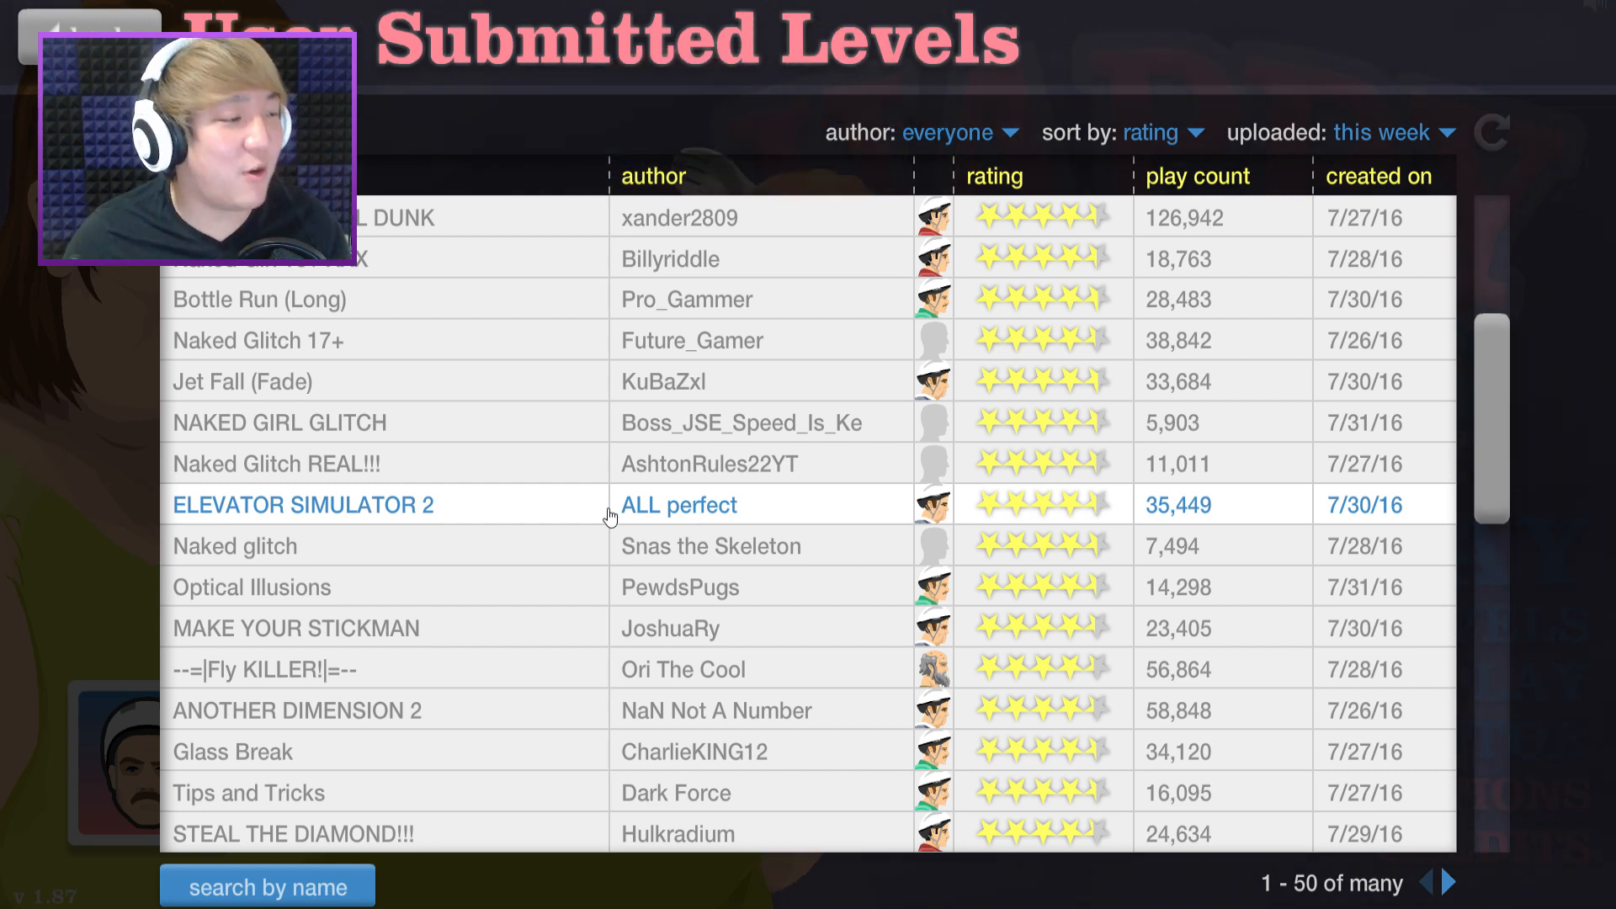
mouse_move(571, 545)
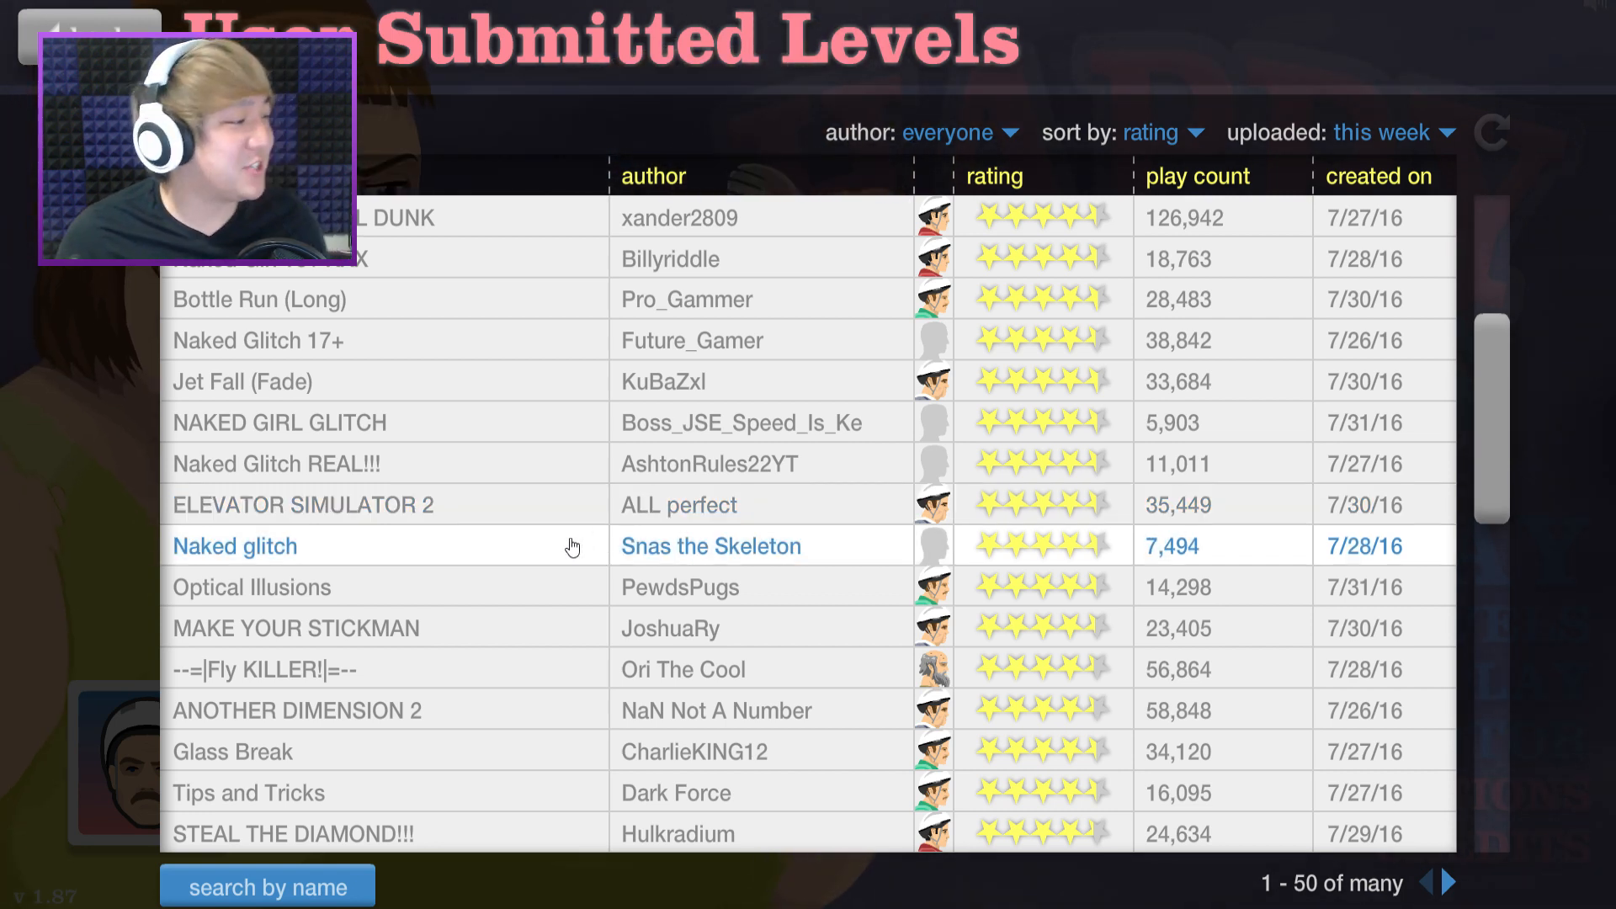
mouse_move(438, 584)
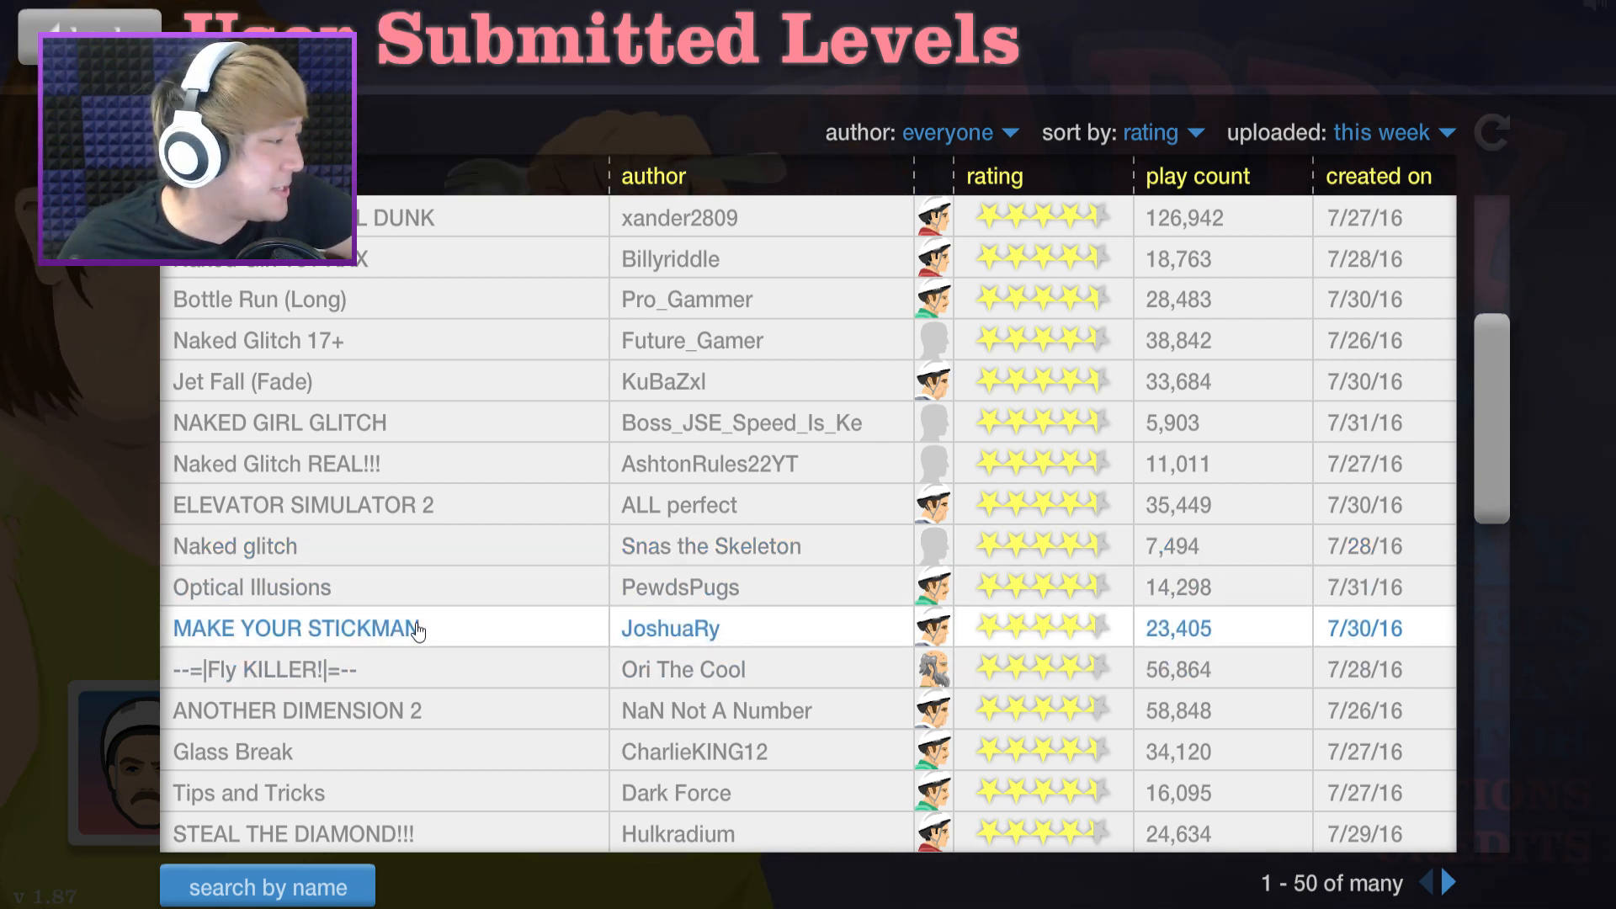
left_click(292, 833)
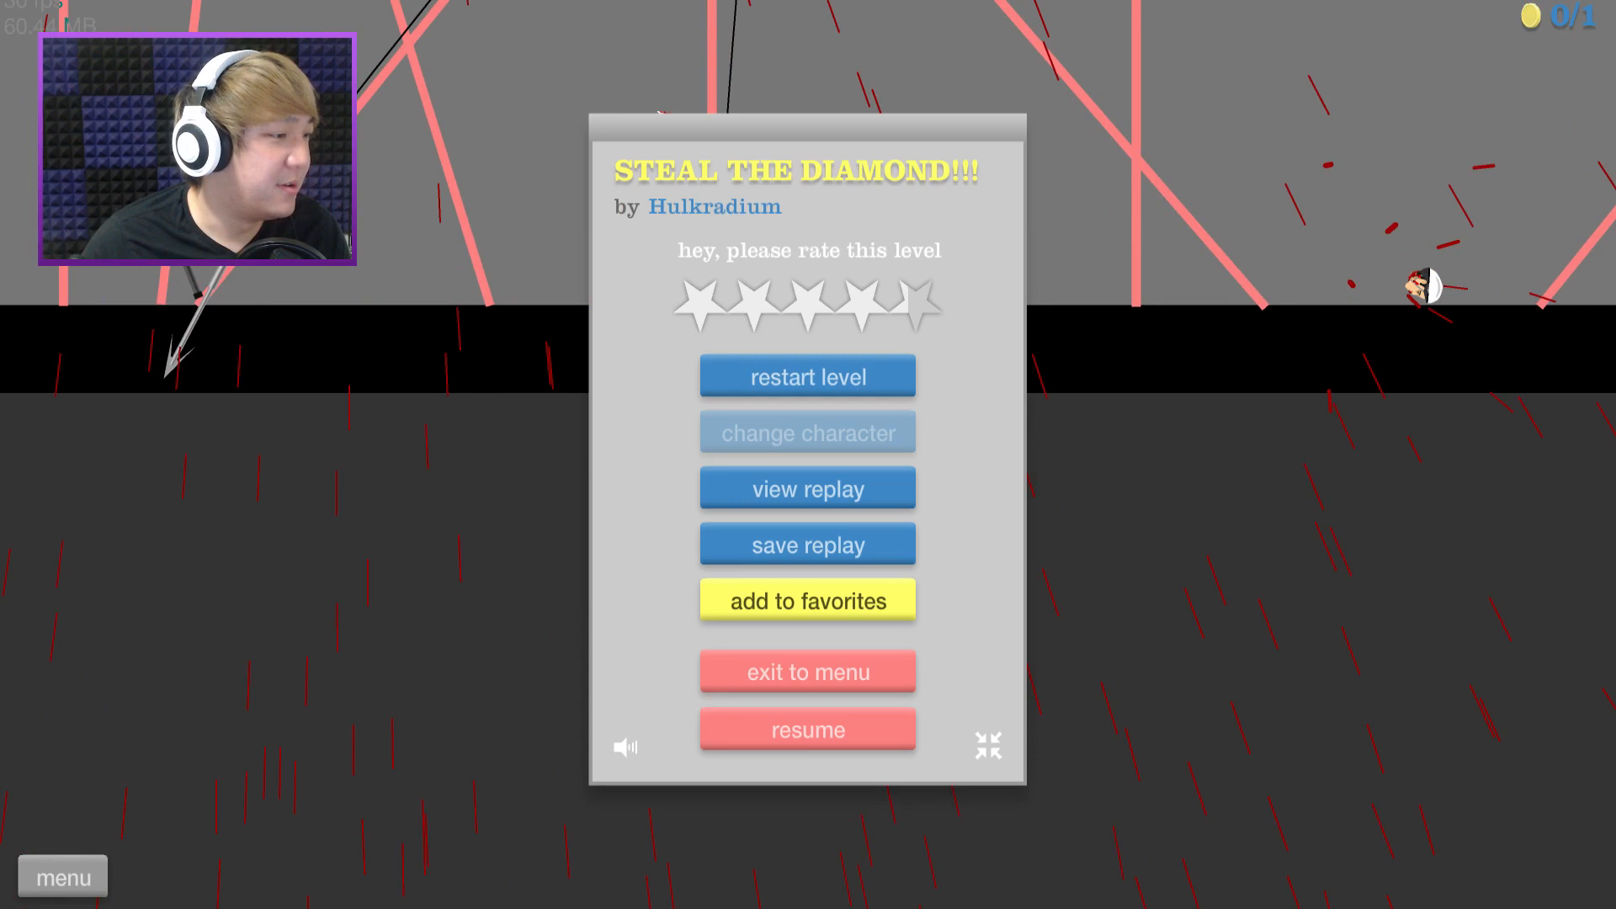
Start the STEAL THE DIAMOND!!! heist level.
left_click(808, 376)
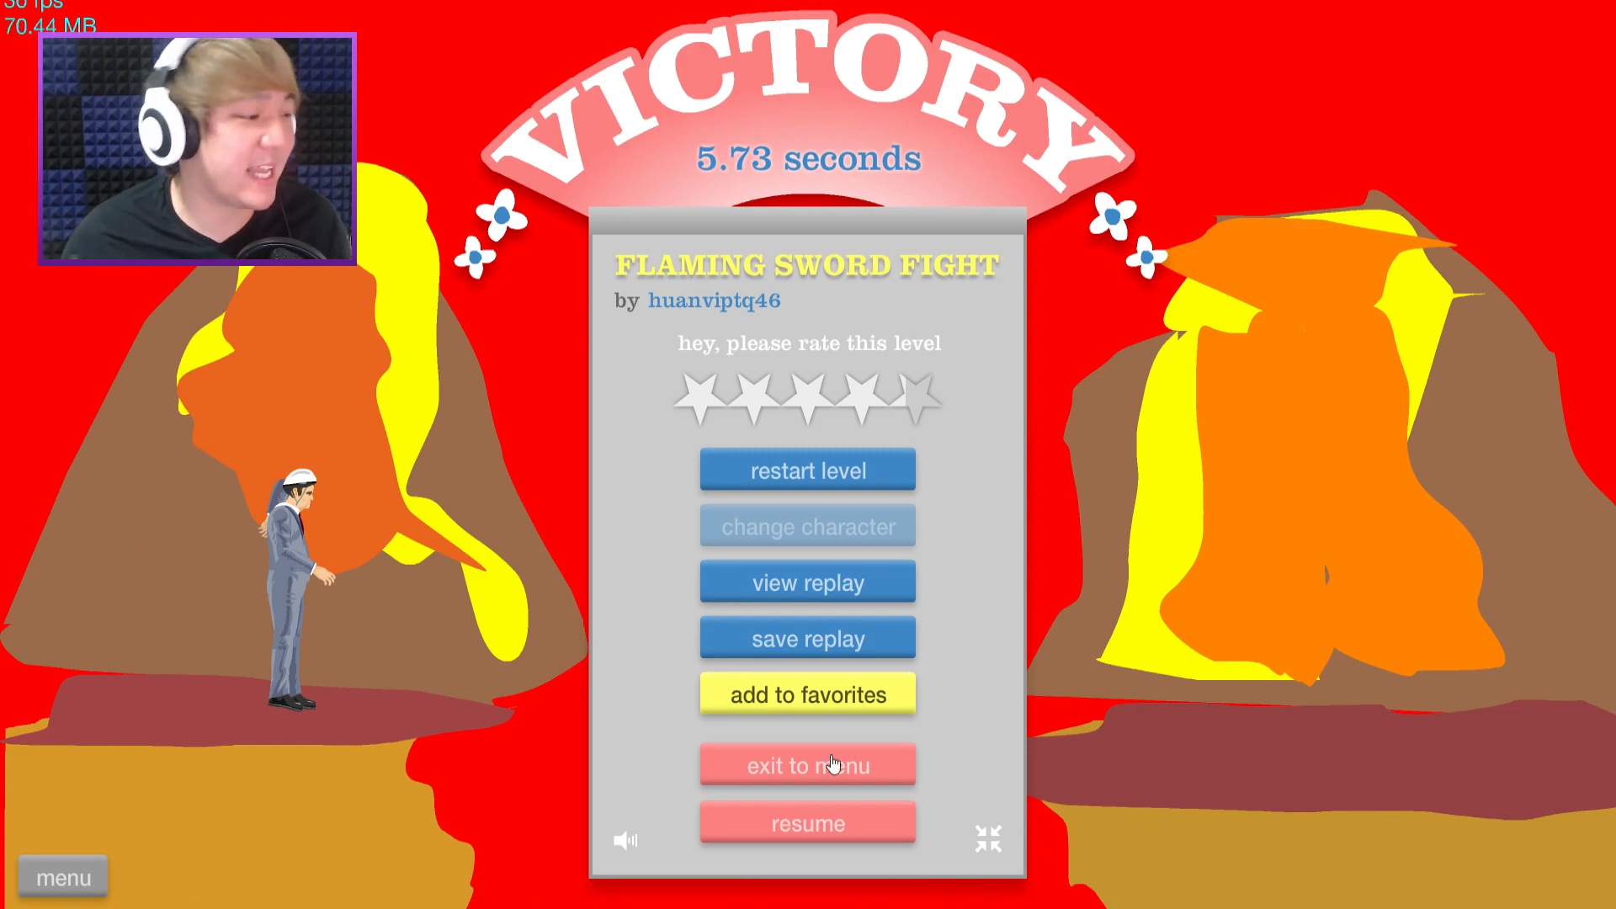
Exit to the level list and ride COOL JET RUN!! to Victory.
left_click(807, 765)
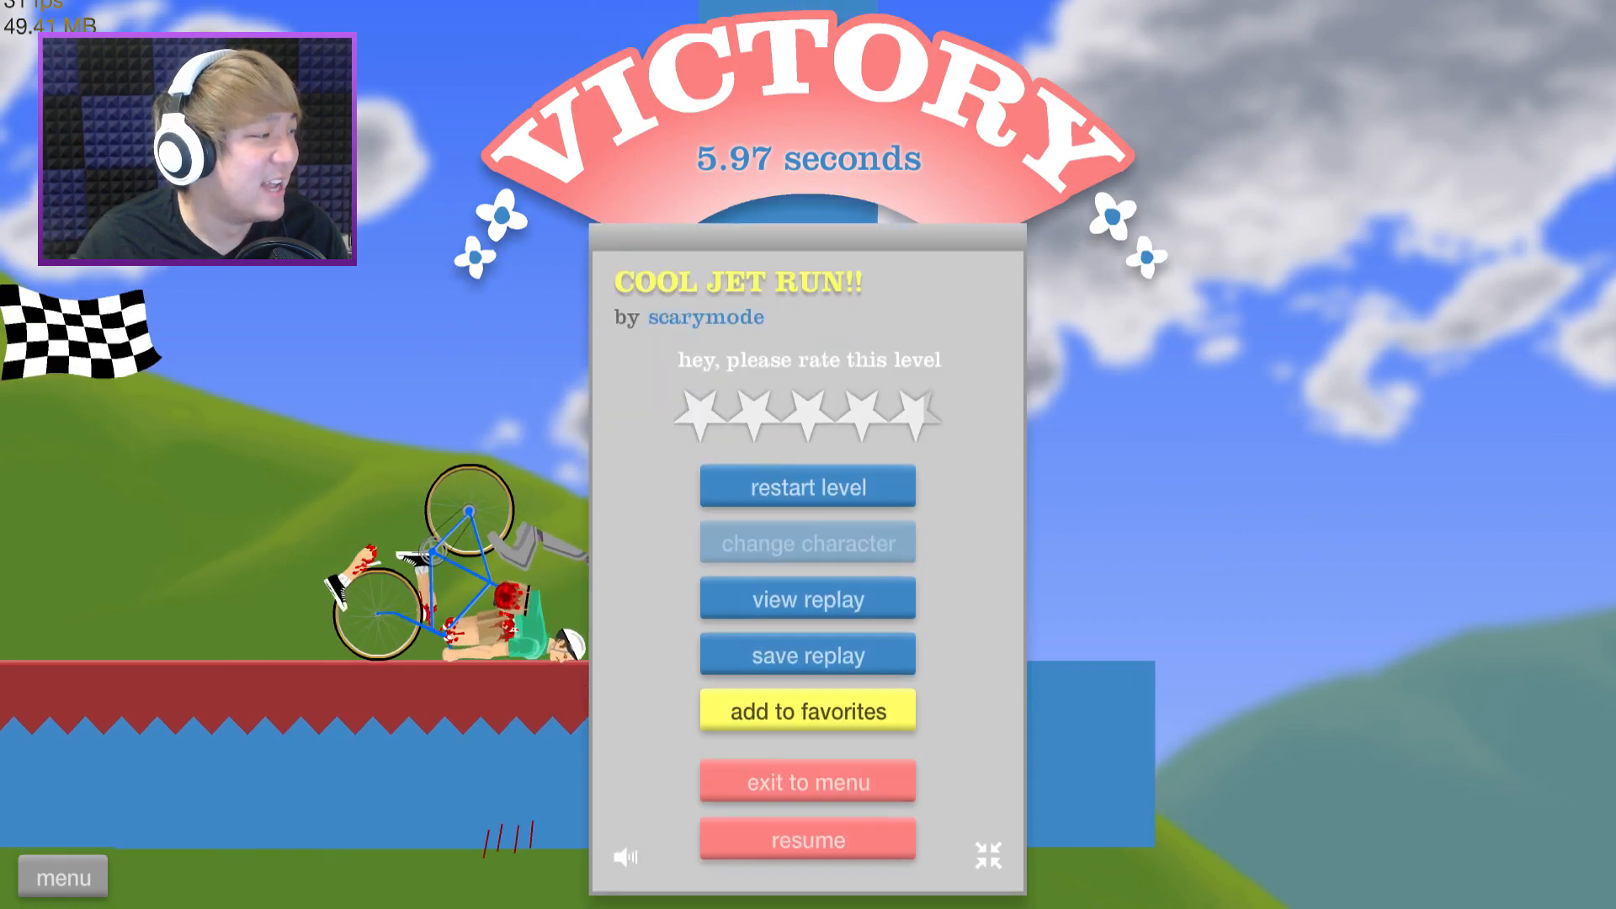
Exit to the list, play ONE HARPOON?!, restart after dying, and finish in 14.90 seconds.
left_click(807, 486)
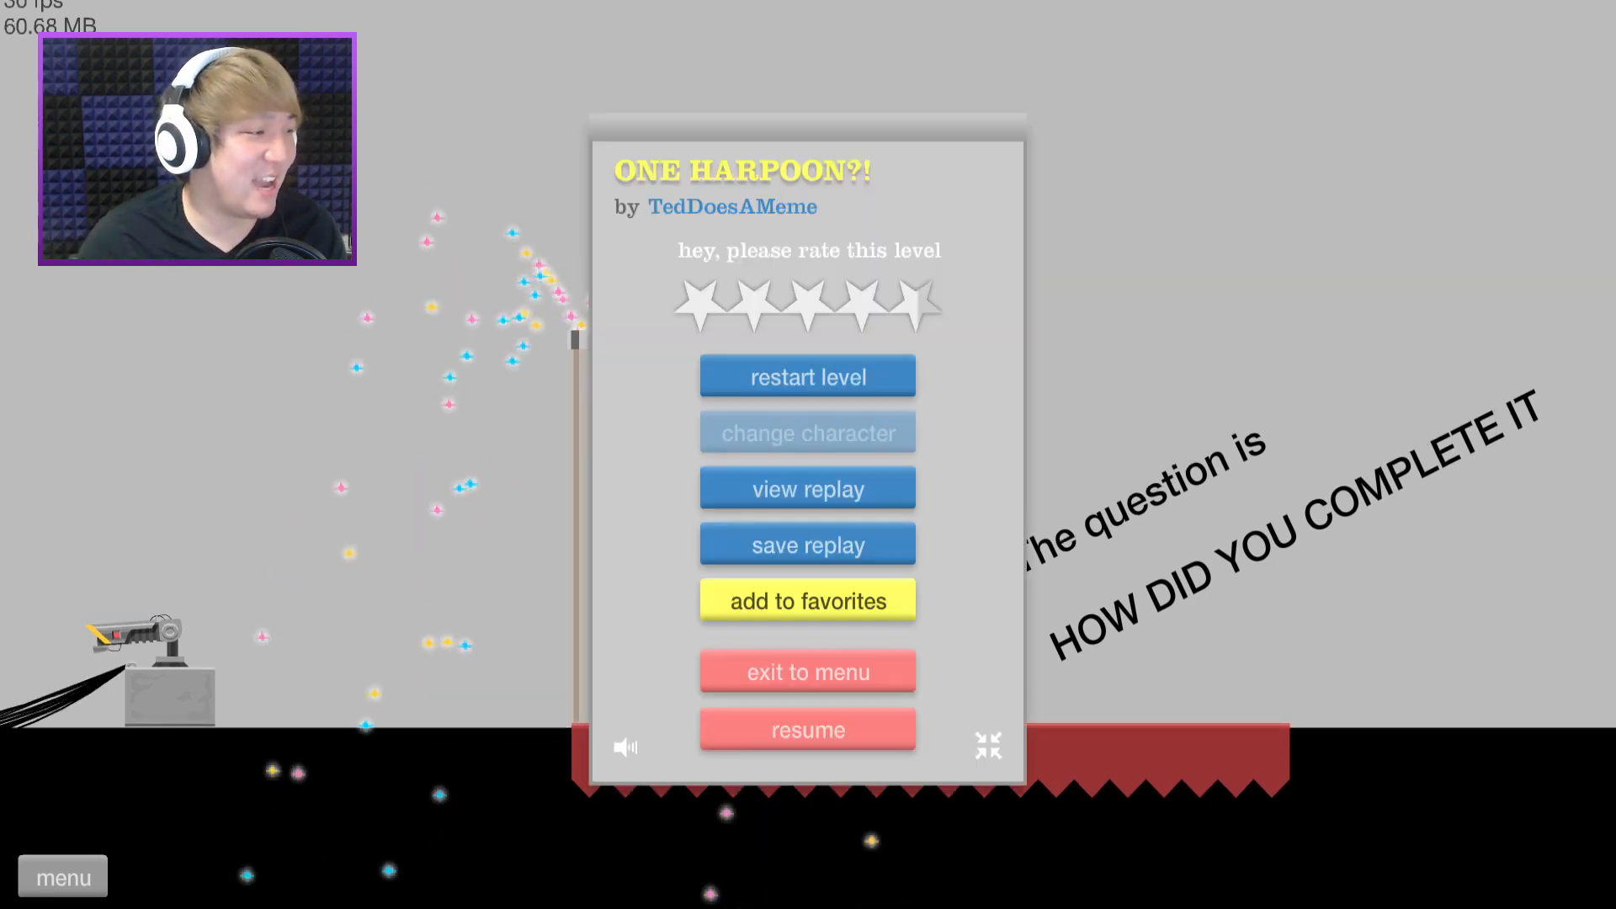
left_click(808, 729)
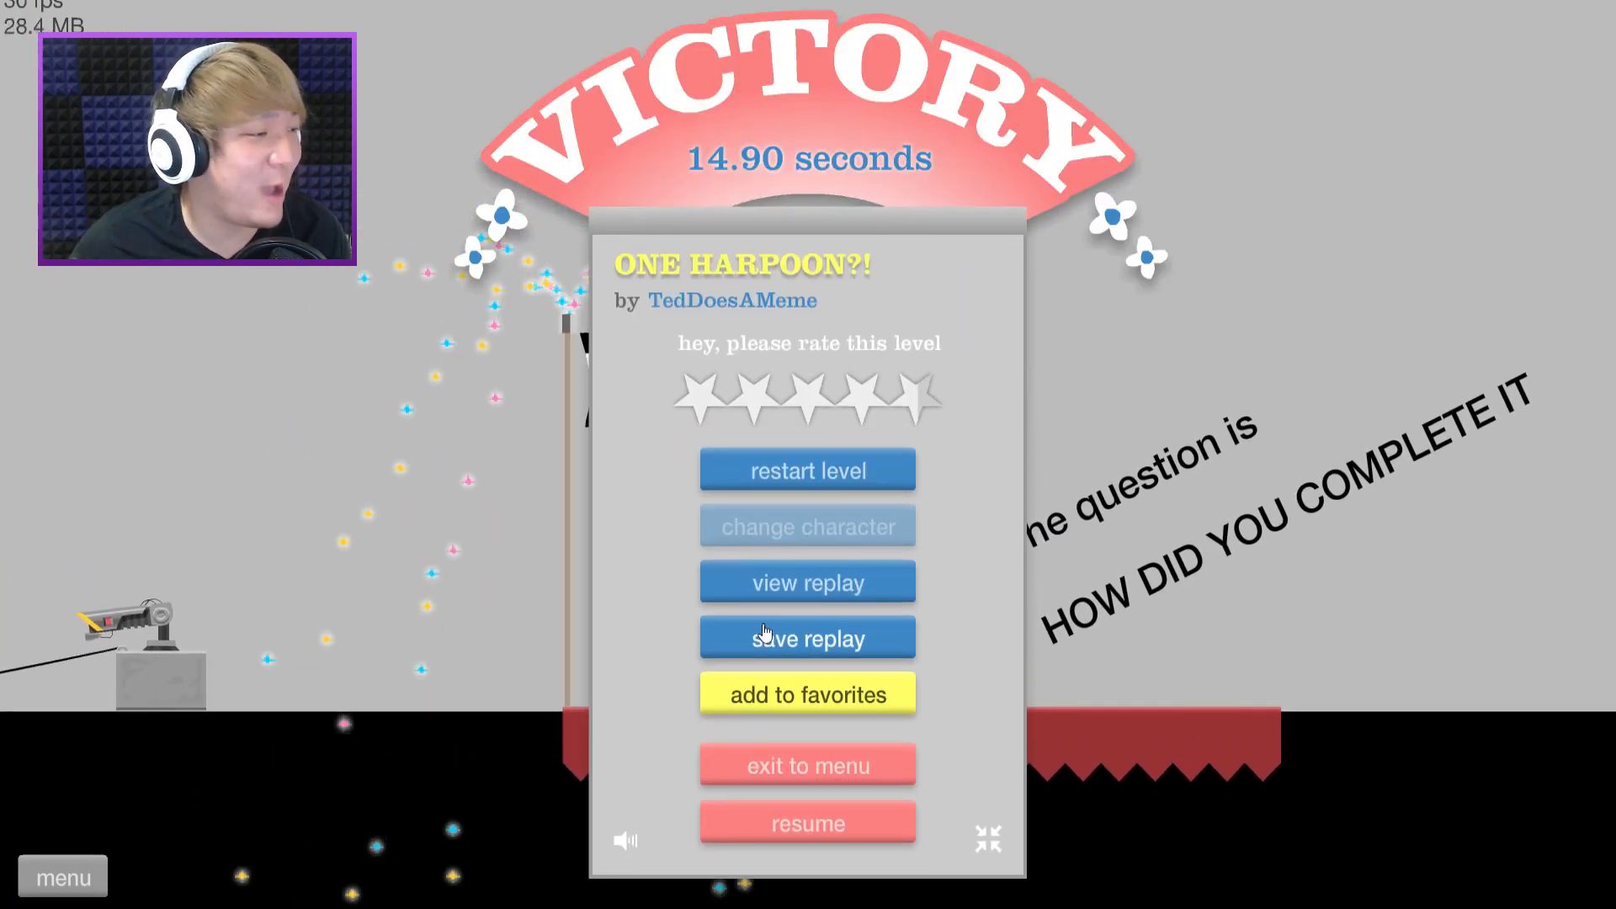
Exit to the level list and pick -Would You Rather?- to play.
left_click(807, 766)
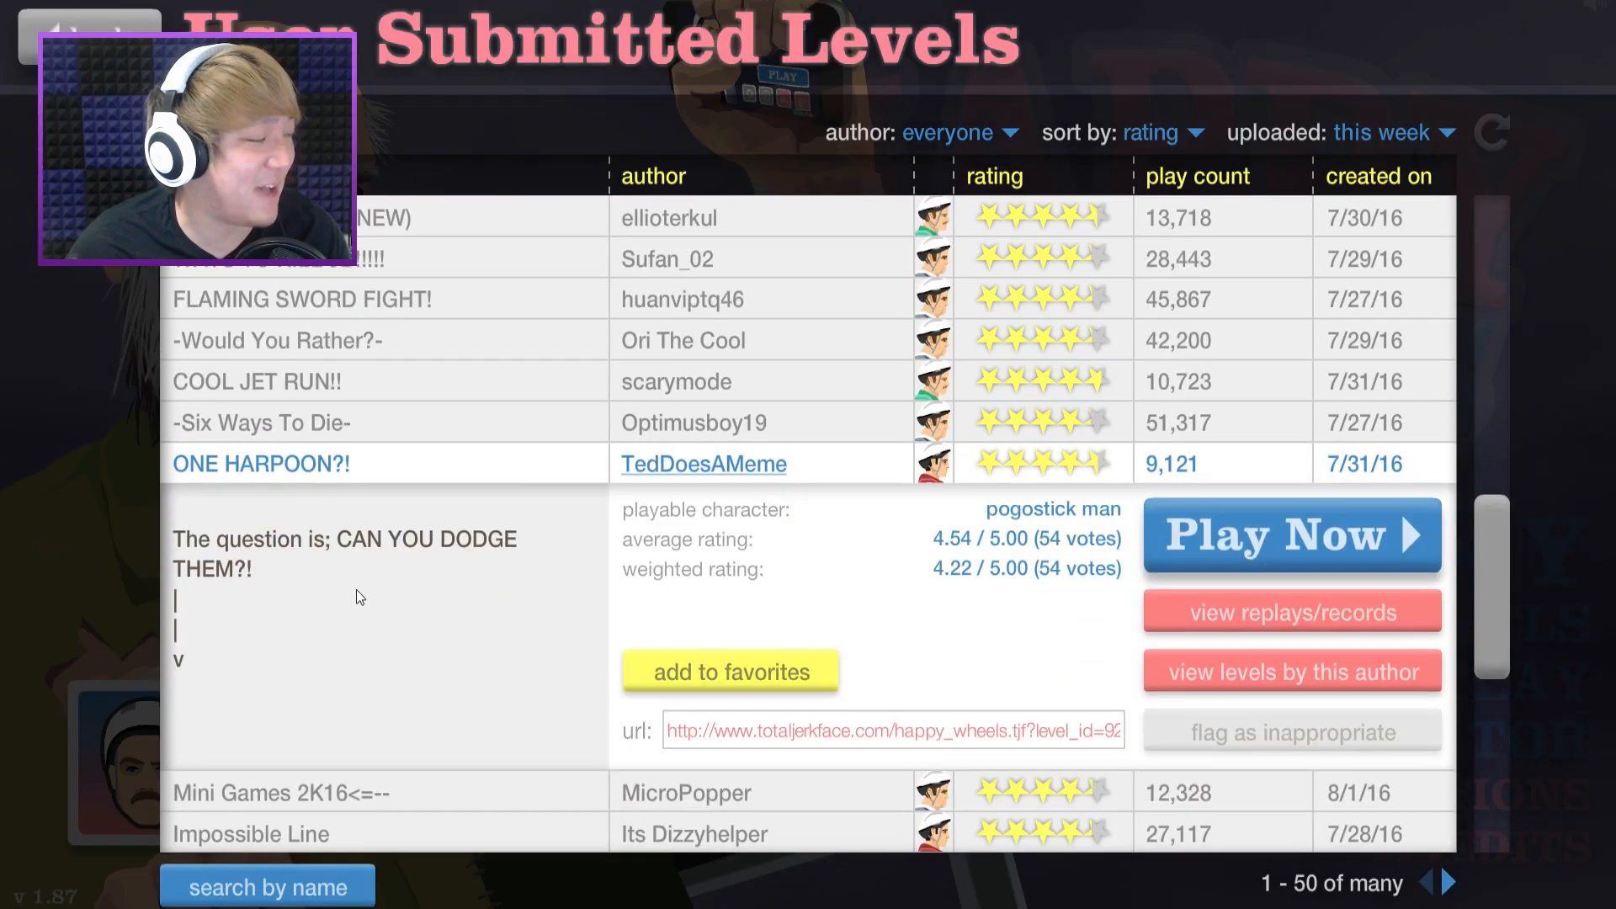
left_click(1291, 536)
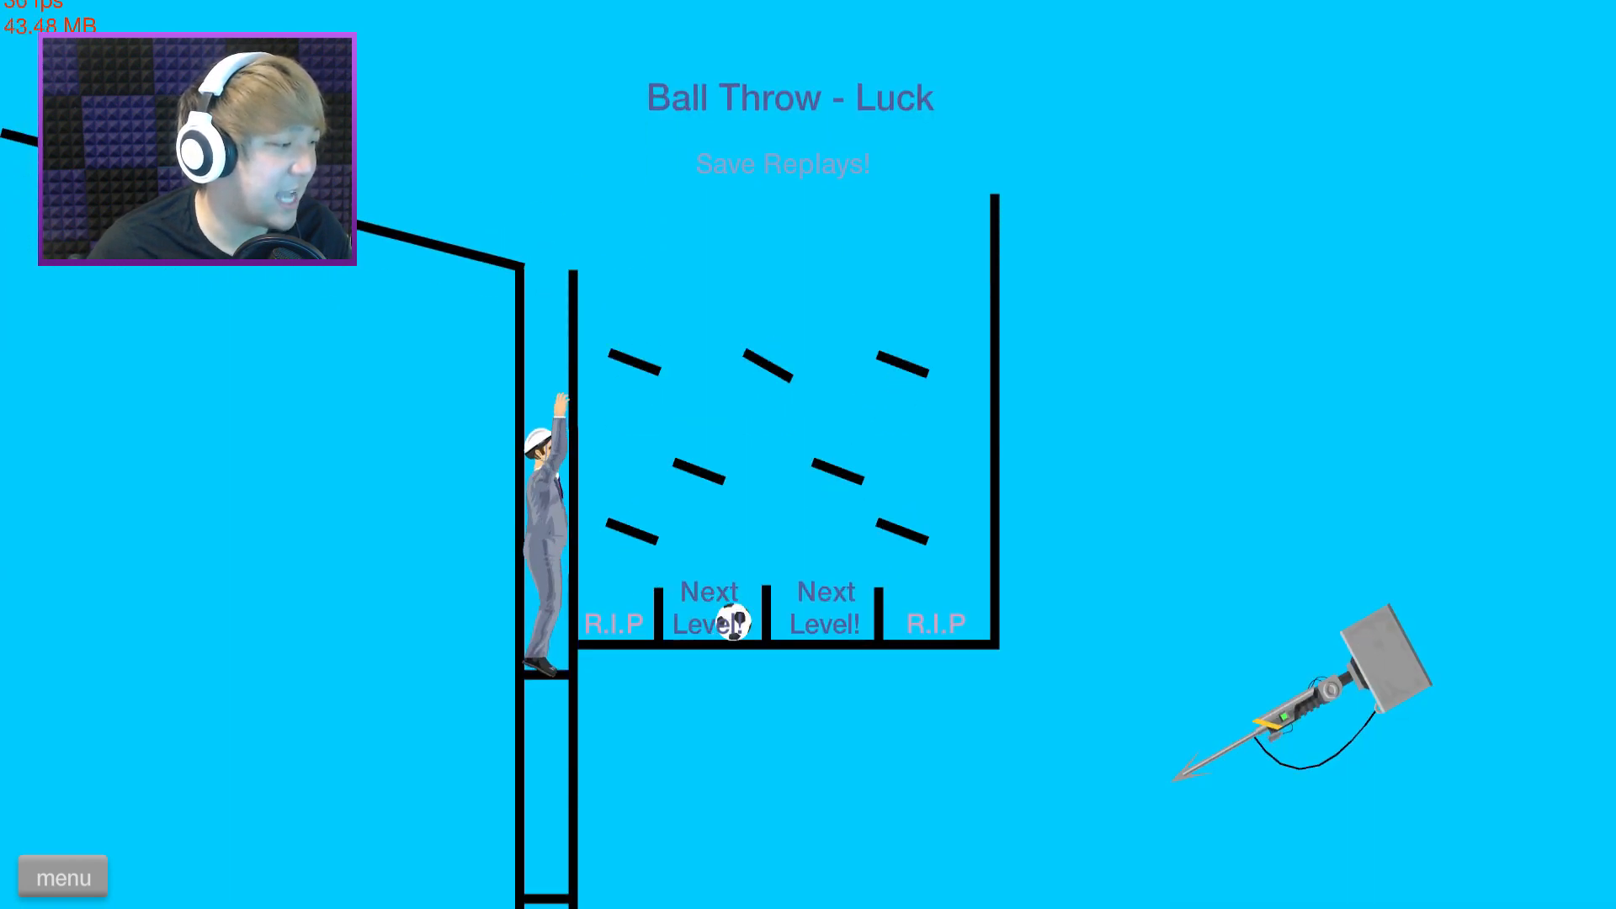
Win Ball Throw - Luck in 18.13 seconds, then start PRO SWORD TROW.
left_click(825, 607)
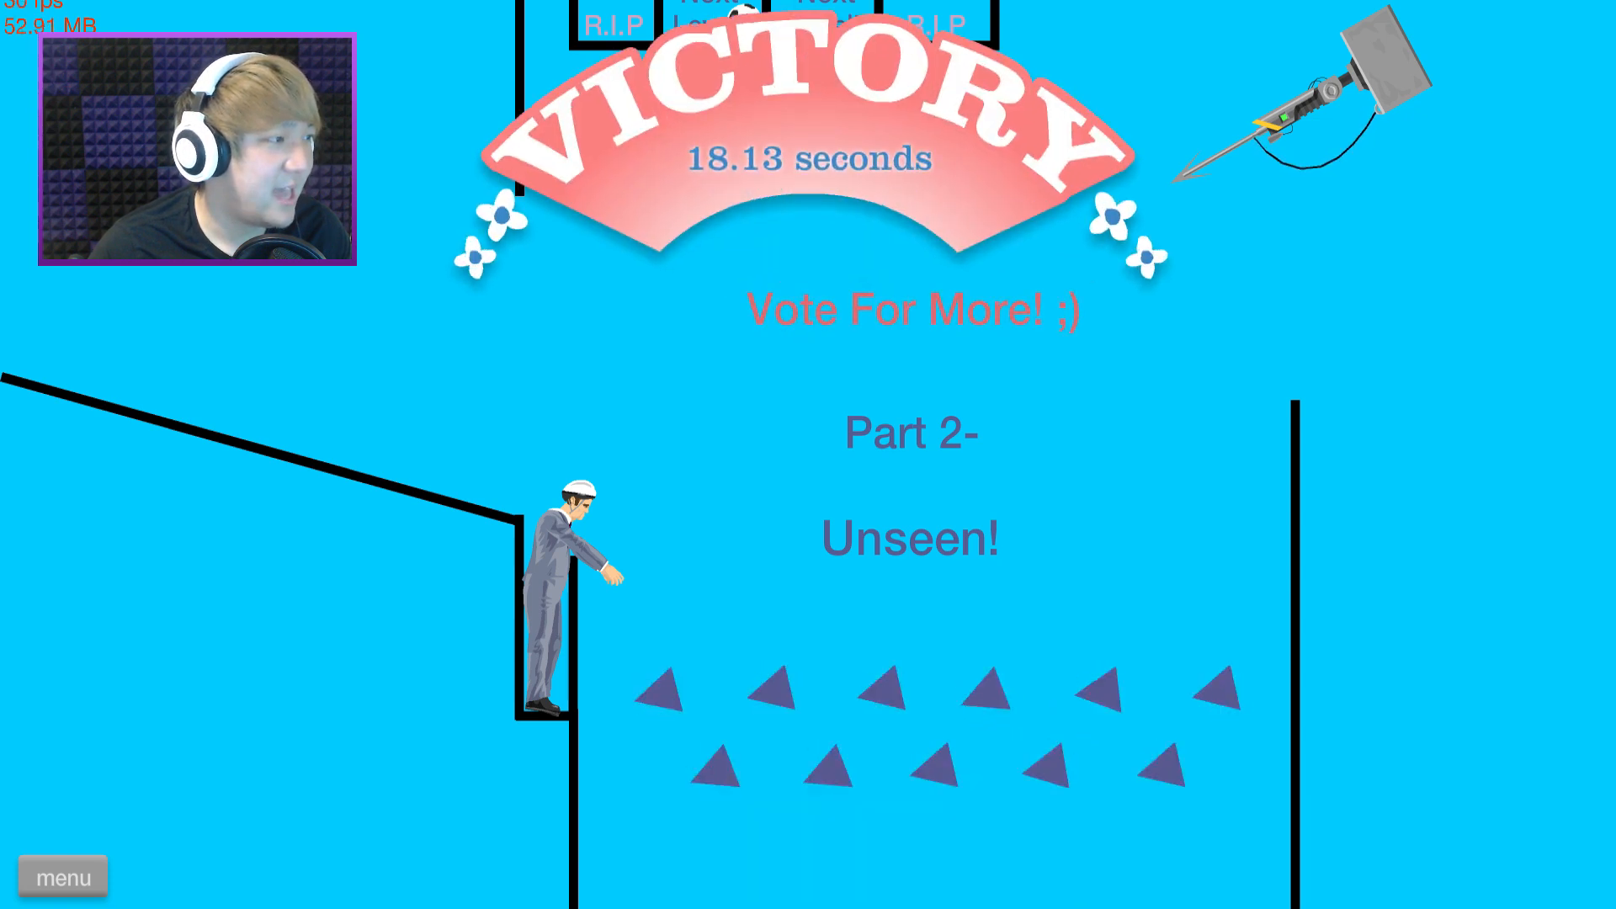
left_click(62, 877)
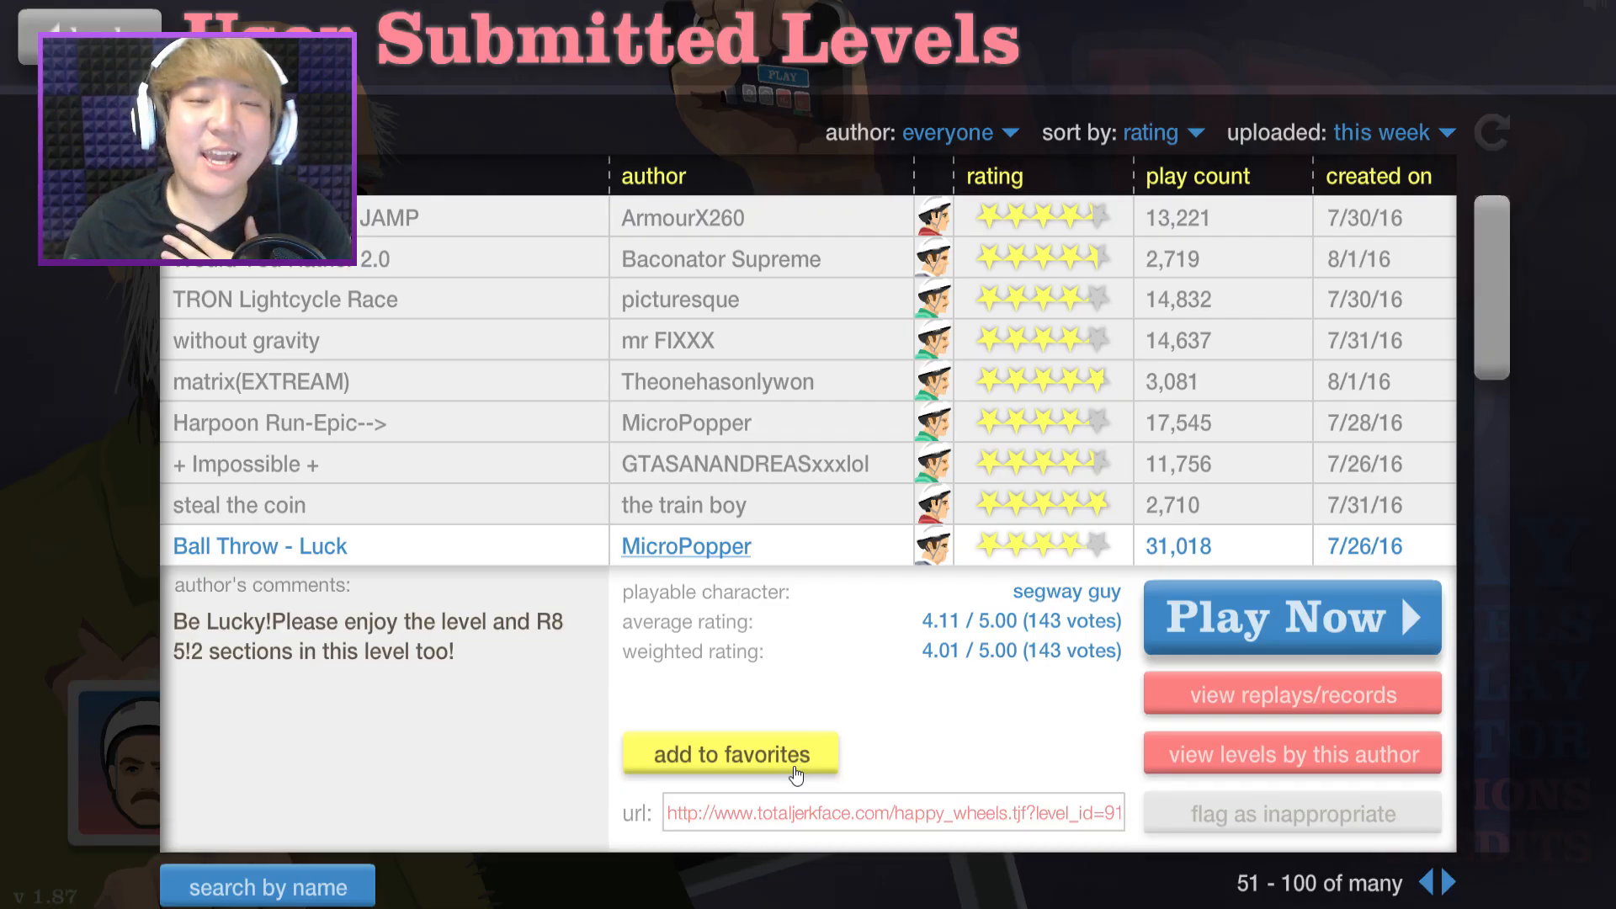
left_click(1291, 616)
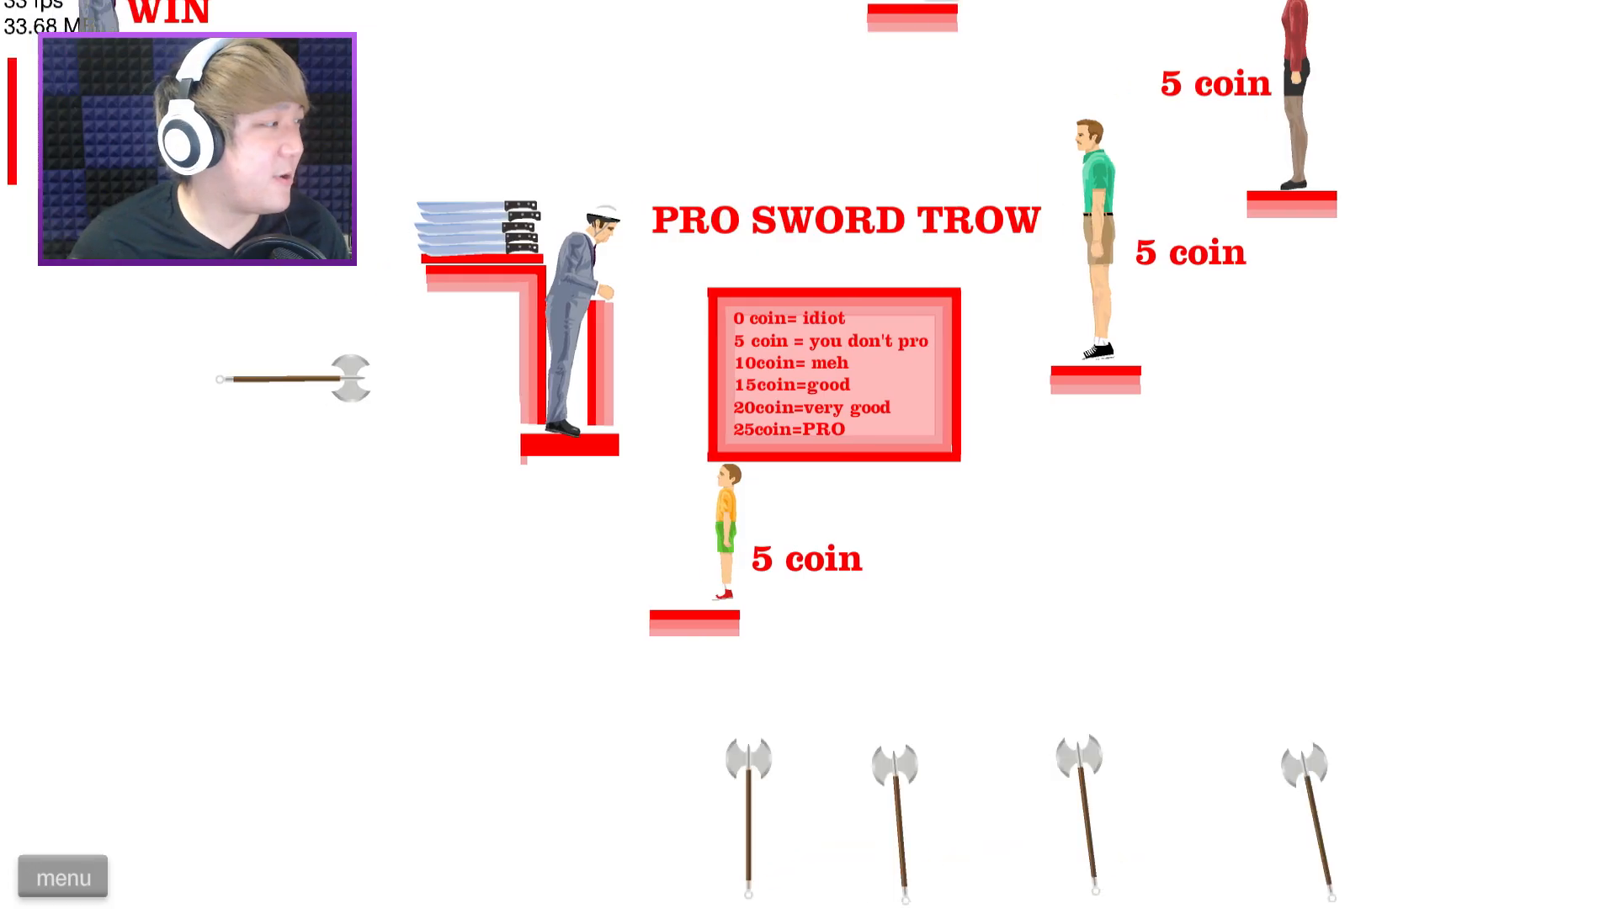